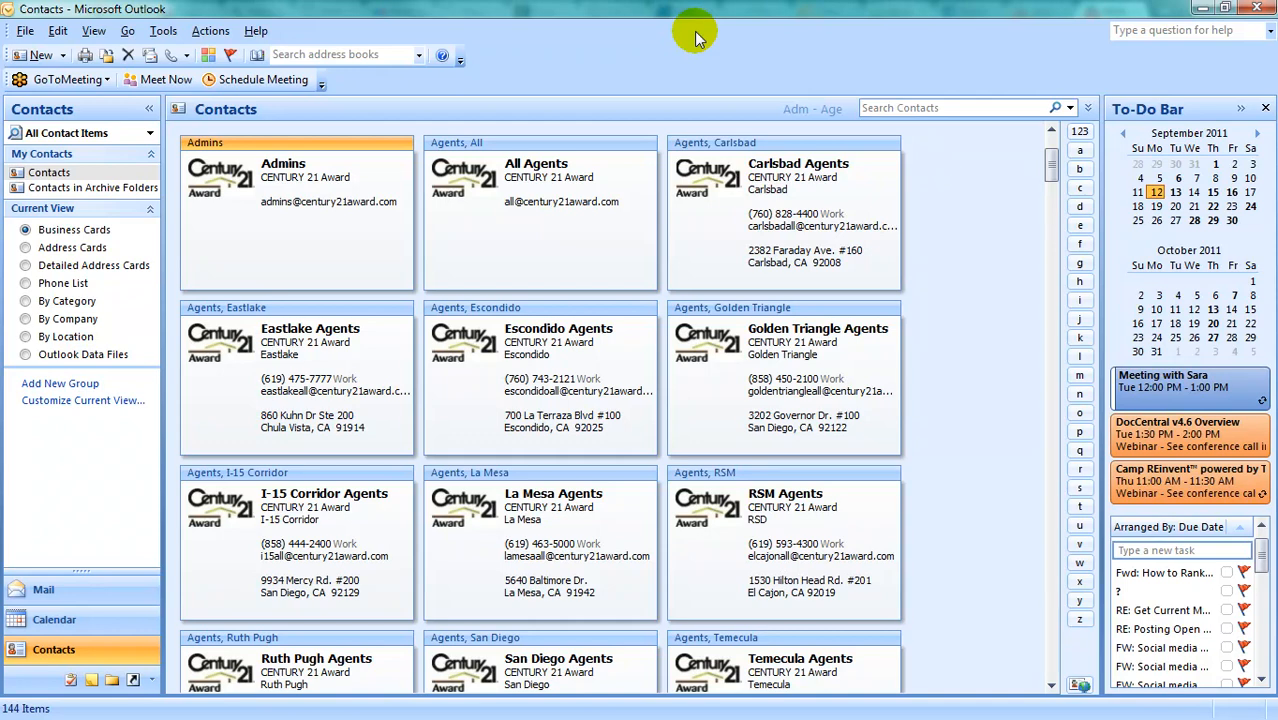
mouse_move(637, 38)
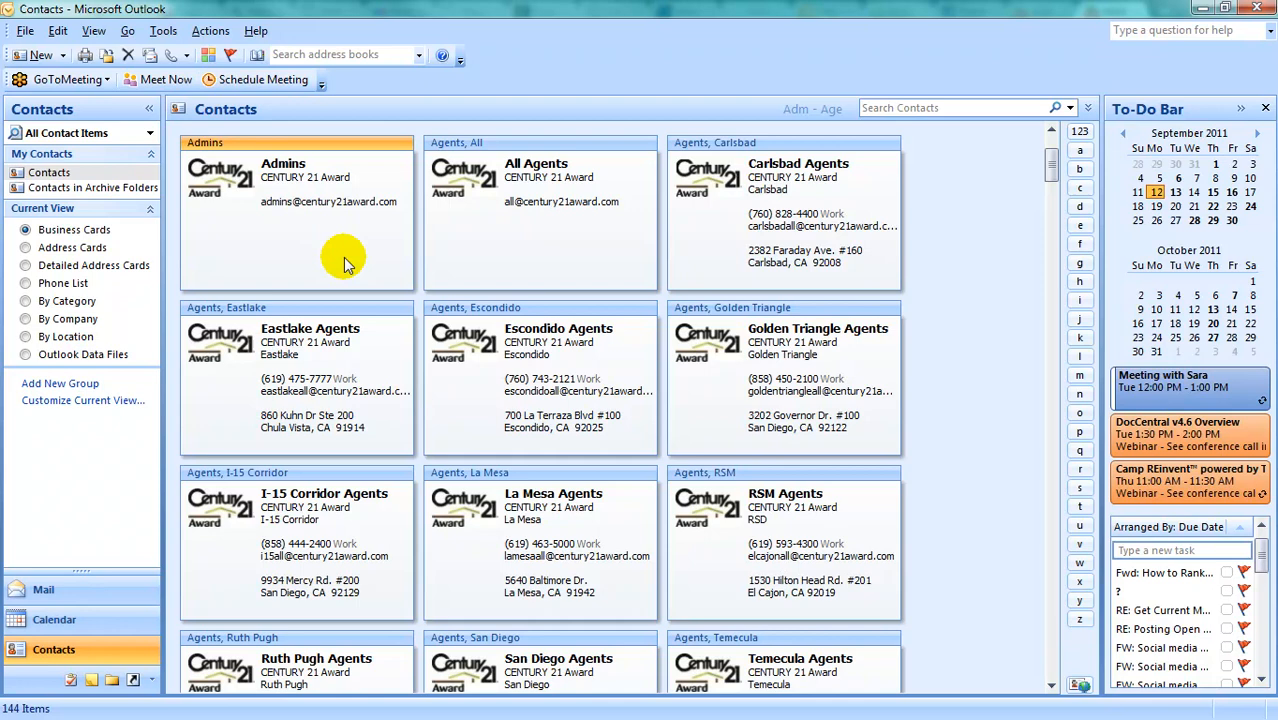
- Open the Admins contact's context menu to reach Categorize > All Categories
right_click(340, 255)
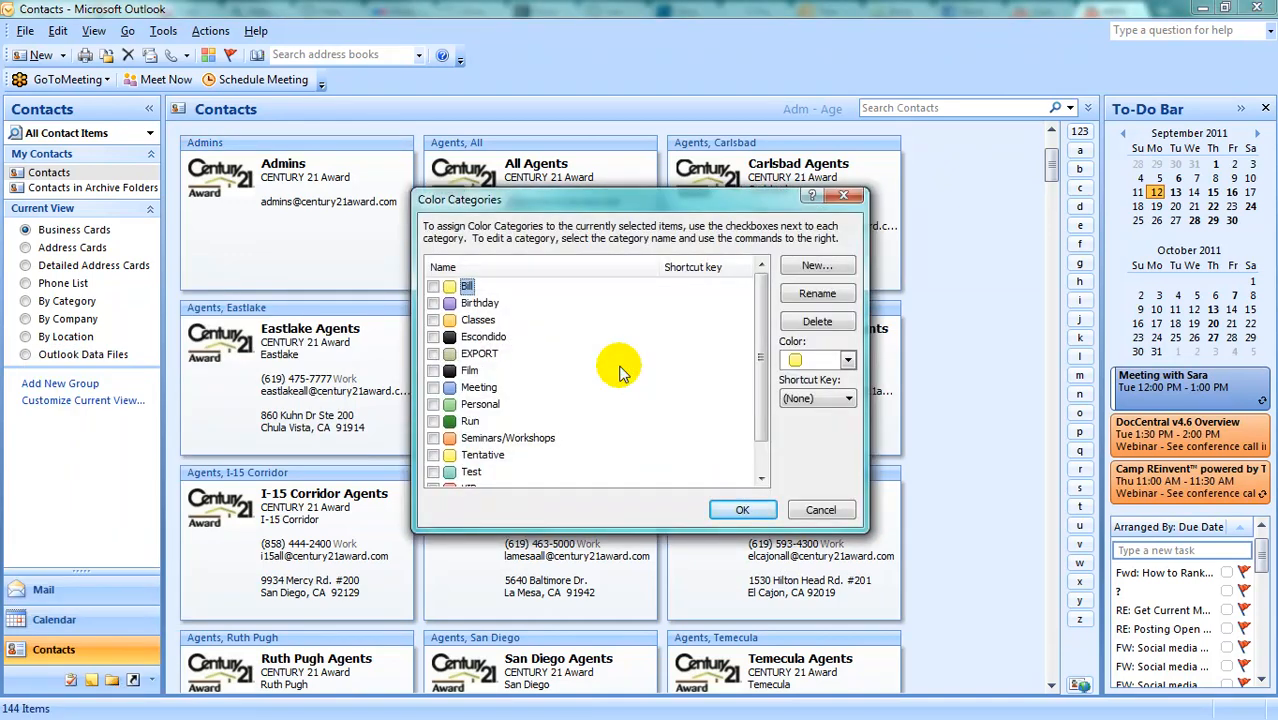
mouse_move(675, 335)
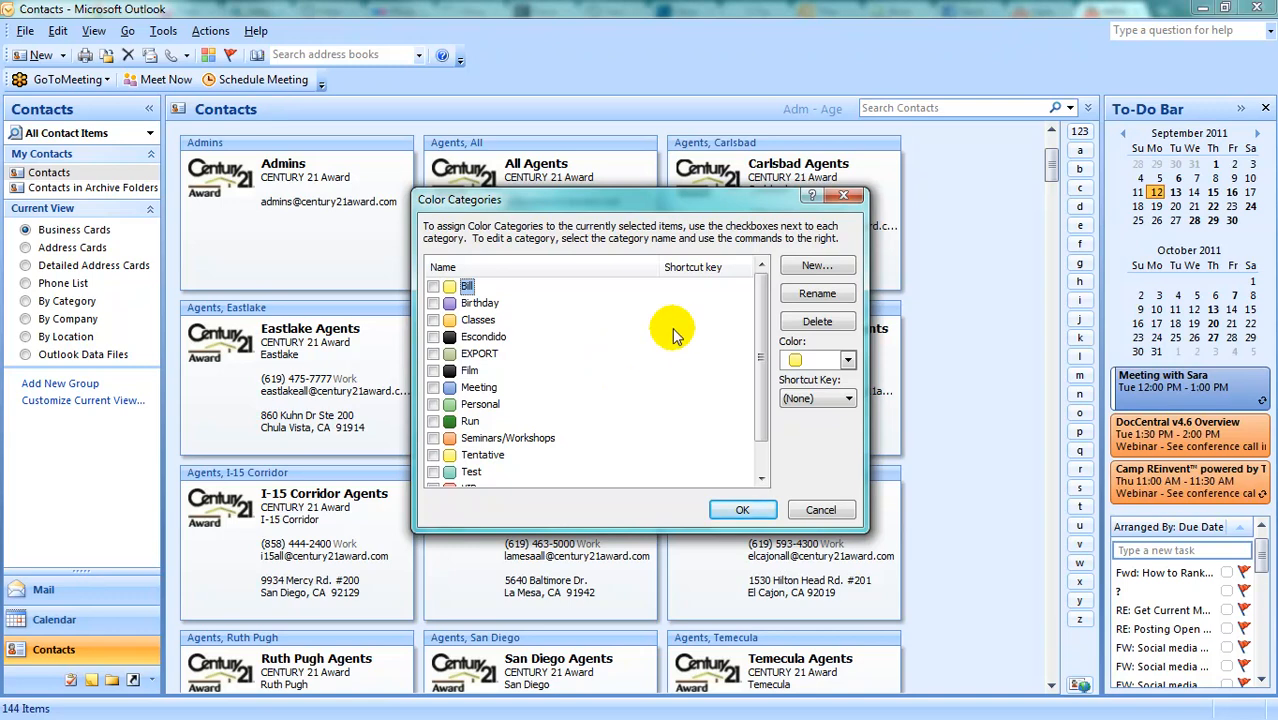
- Add a colour category named MARKETING, keeping its default colour
click(816, 265)
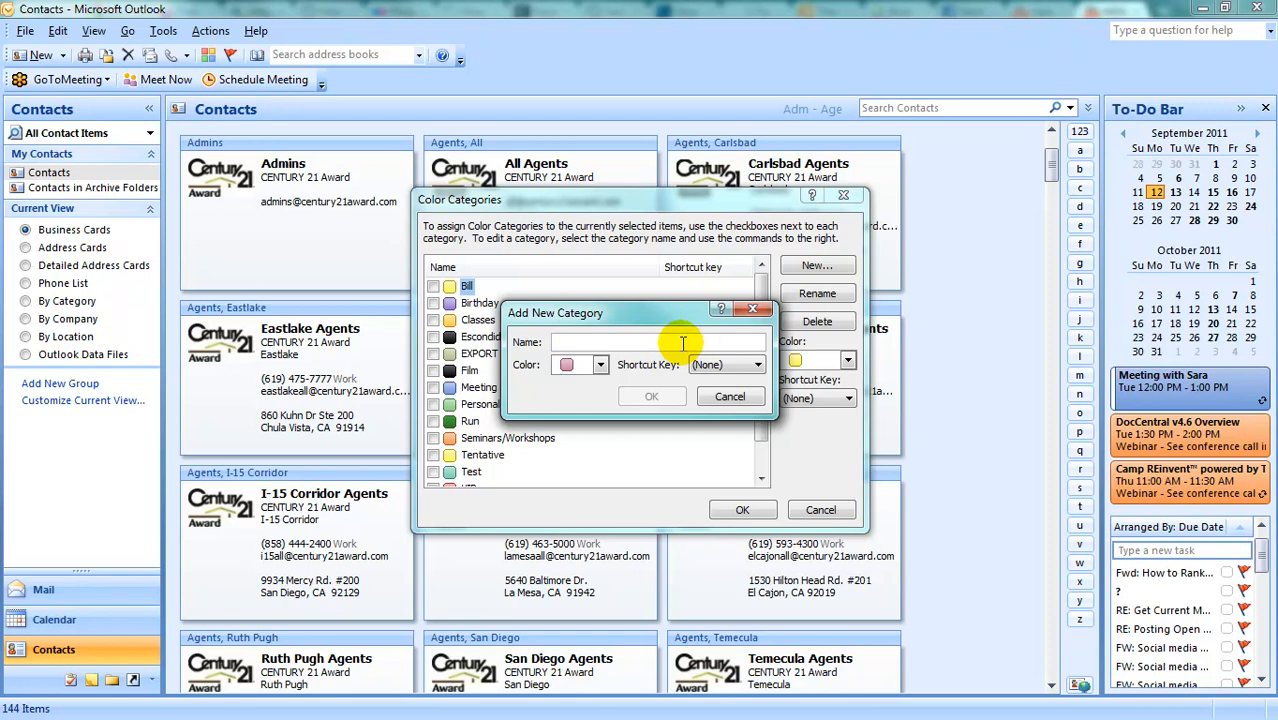
text(MARKE)
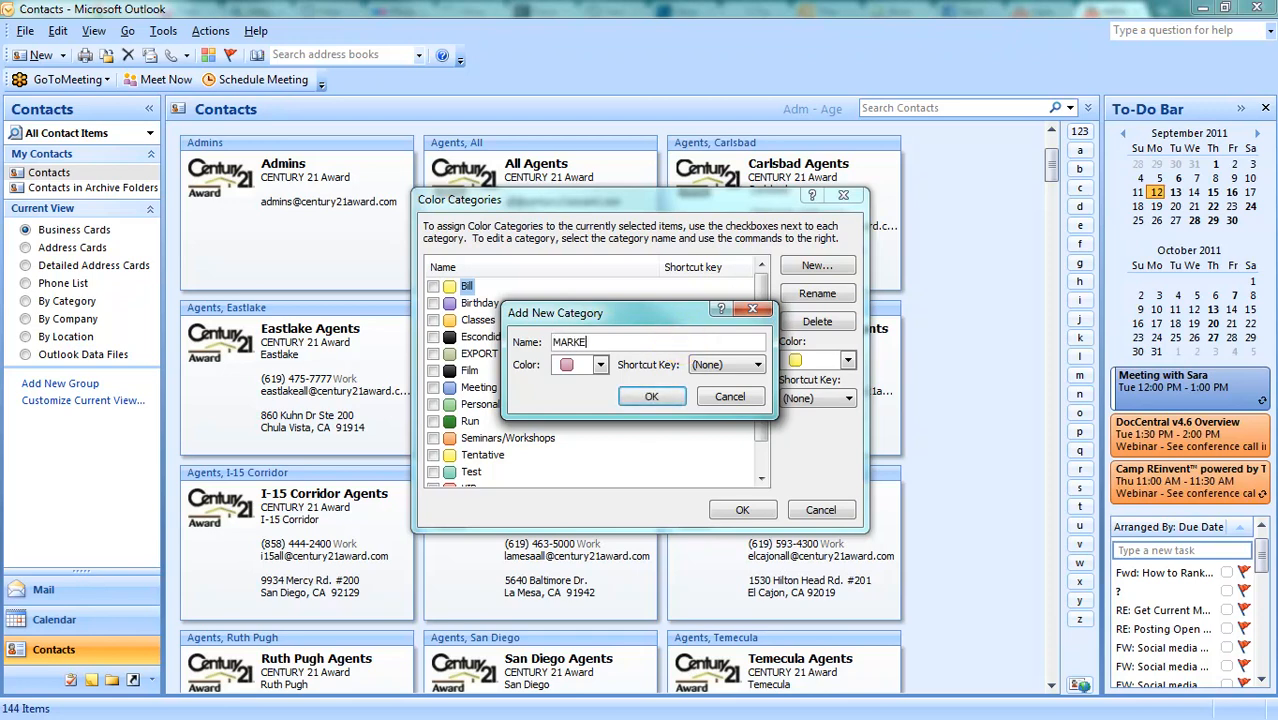
click(600, 364)
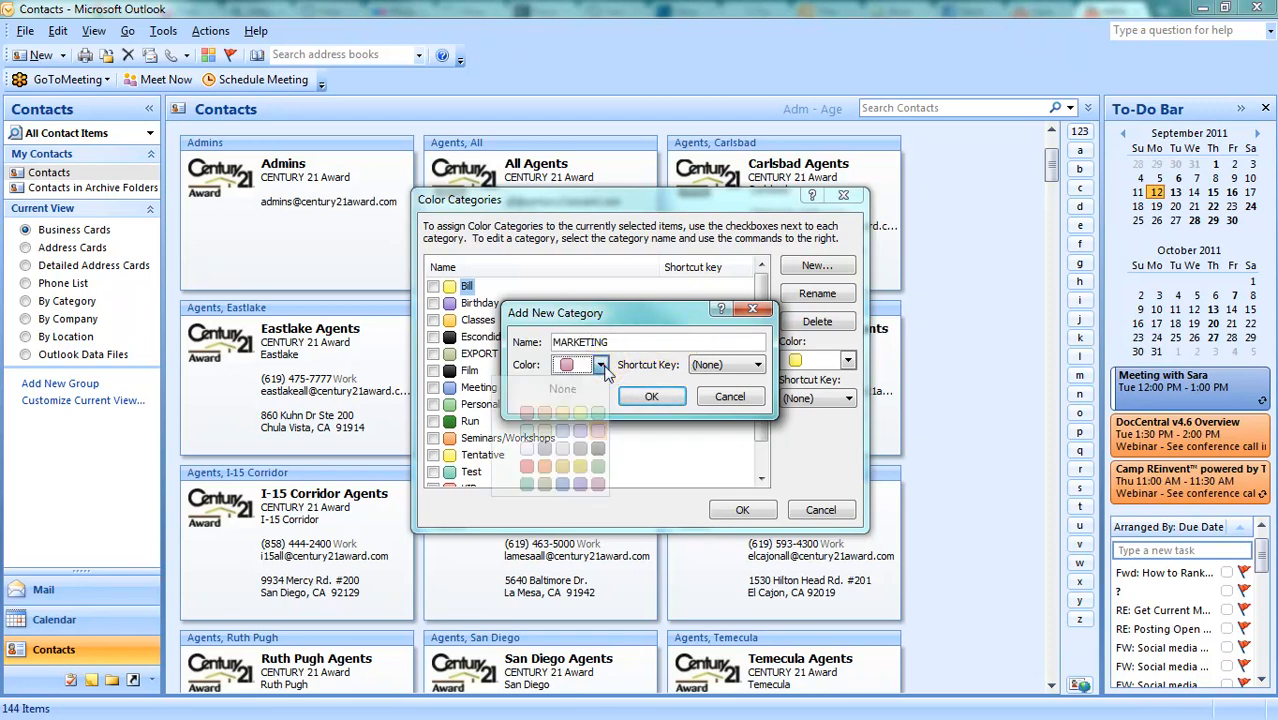
click(601, 364)
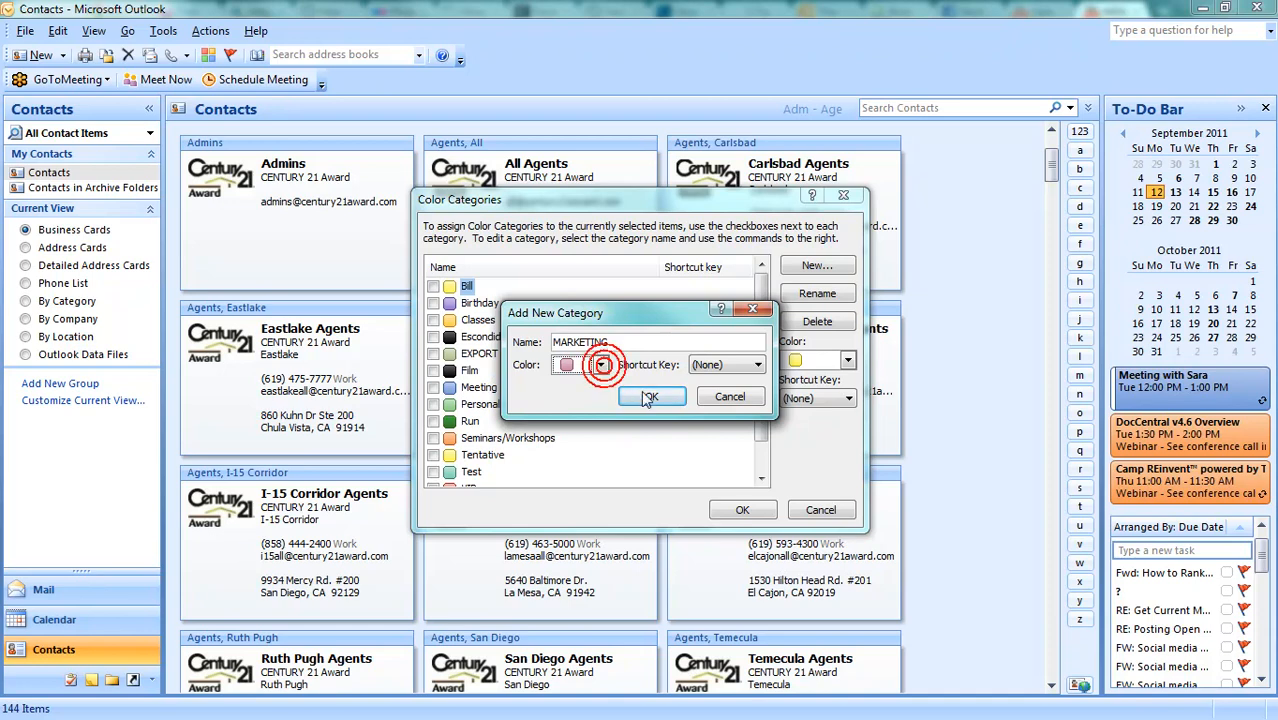
click(649, 396)
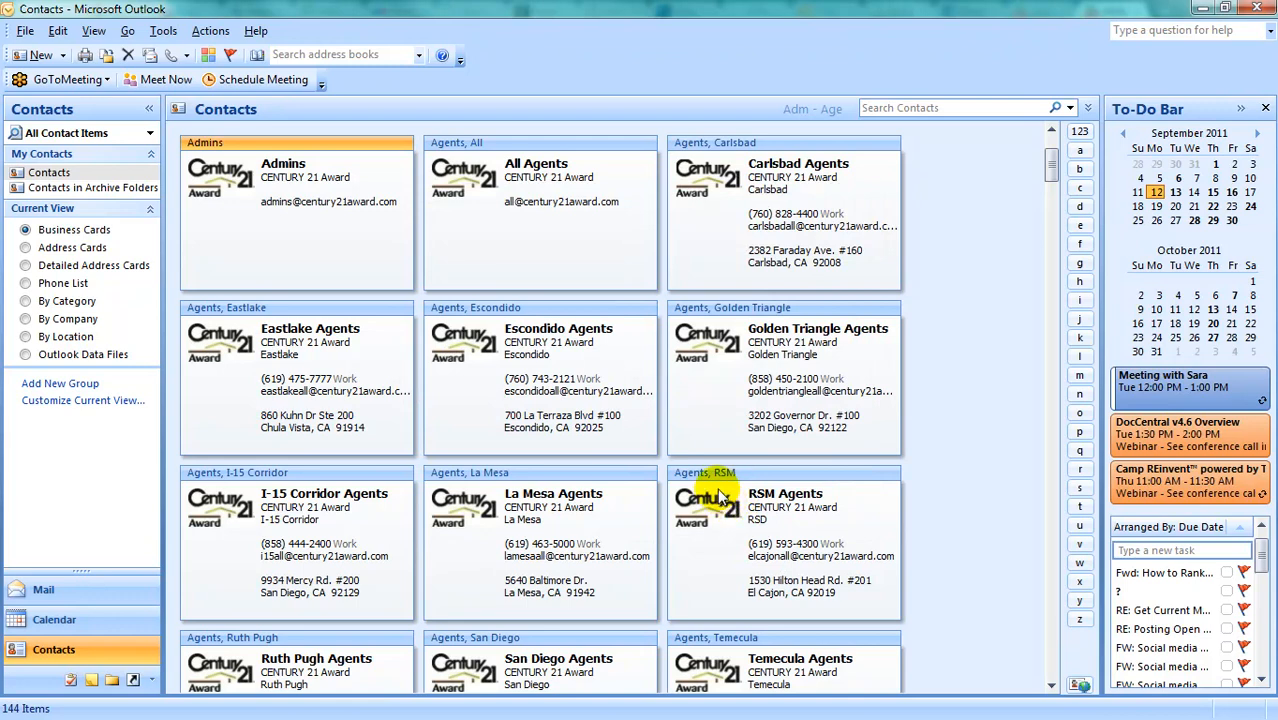
mouse_move(730, 265)
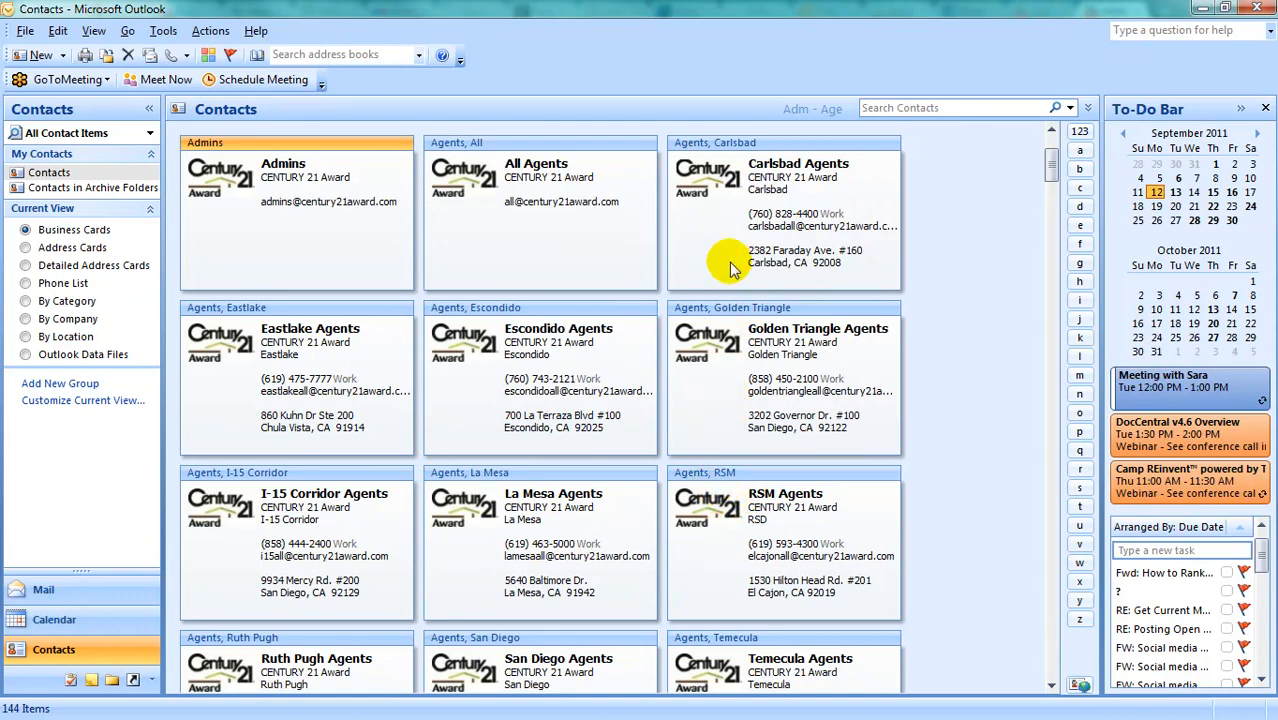
right_click(730, 265)
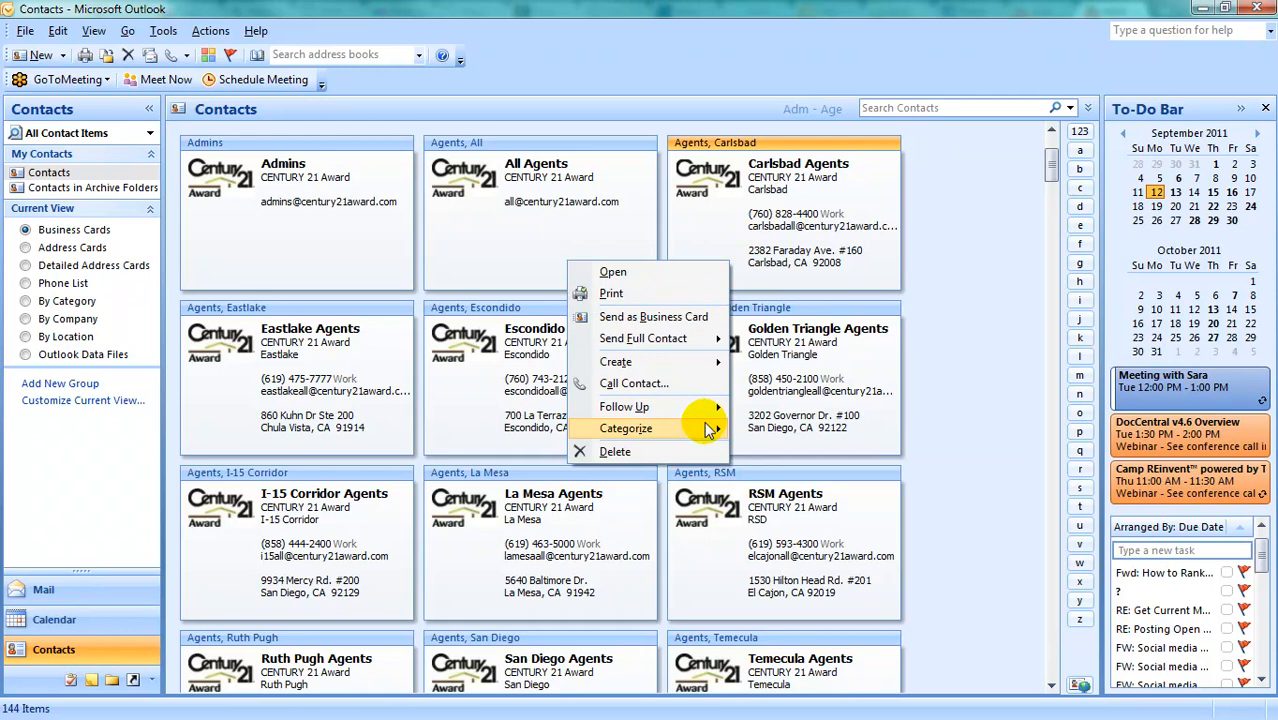
click(626, 428)
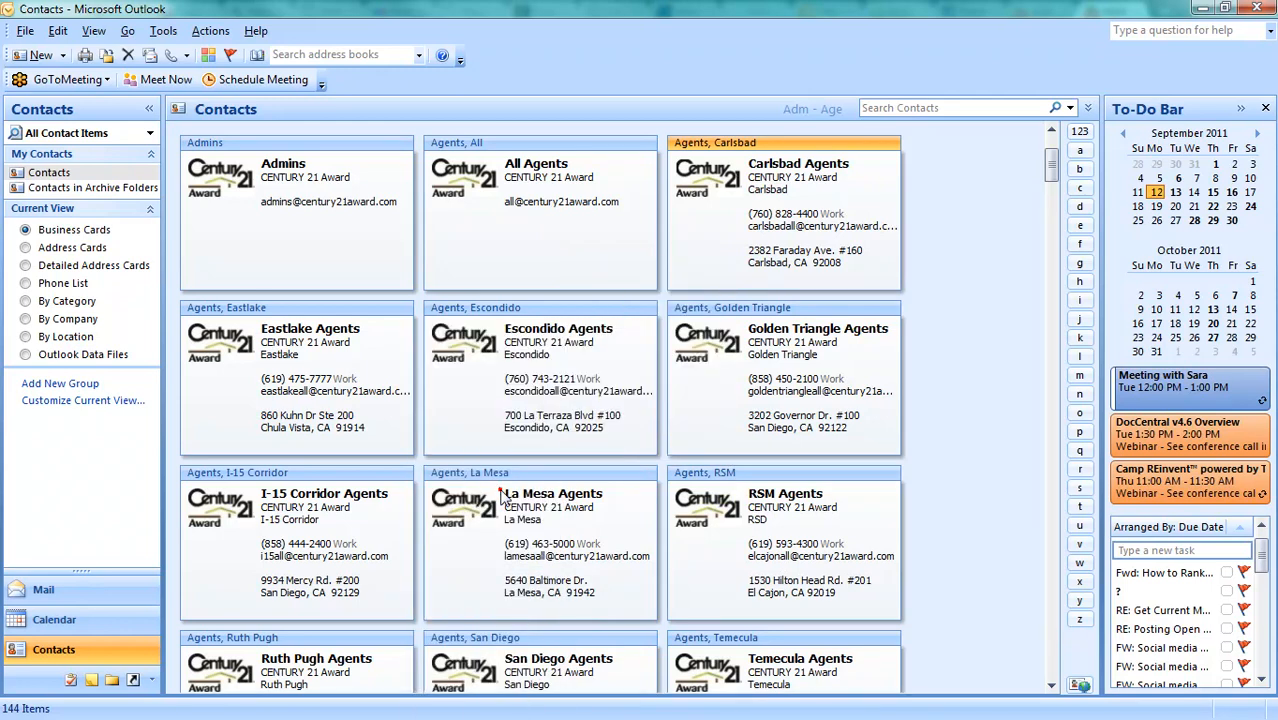
mouse_move(478, 470)
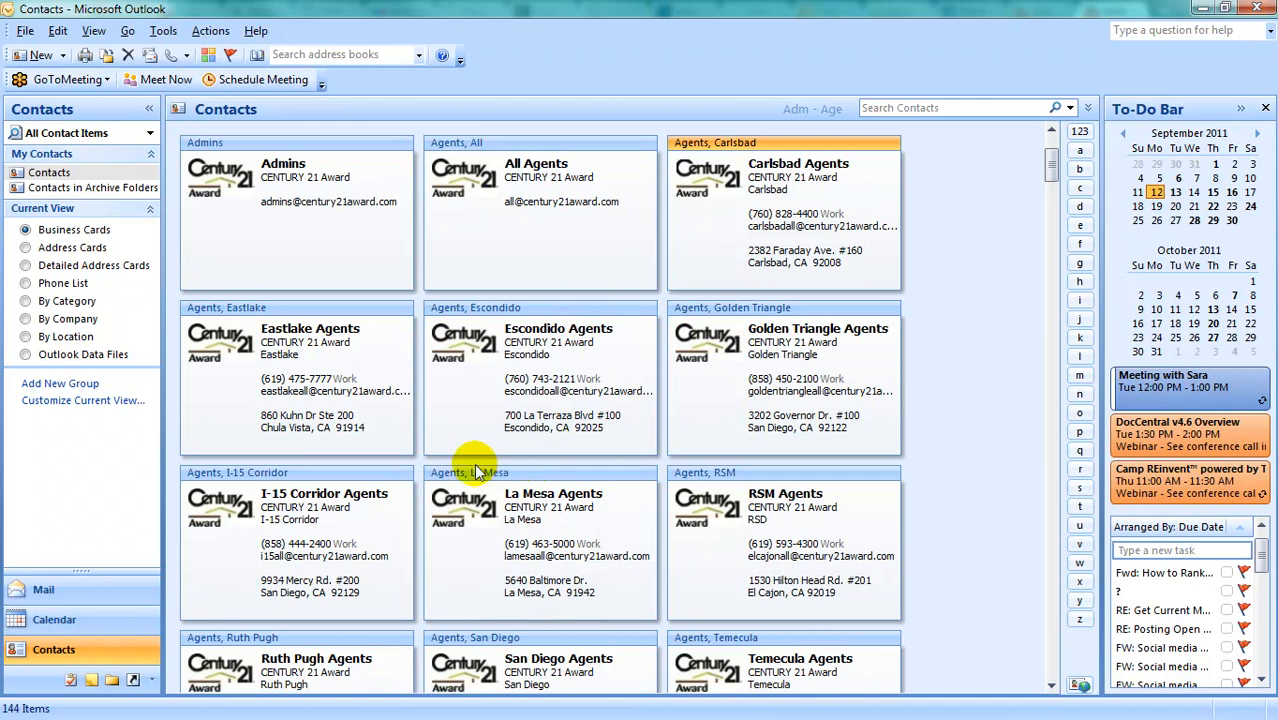
mouse_move(250, 357)
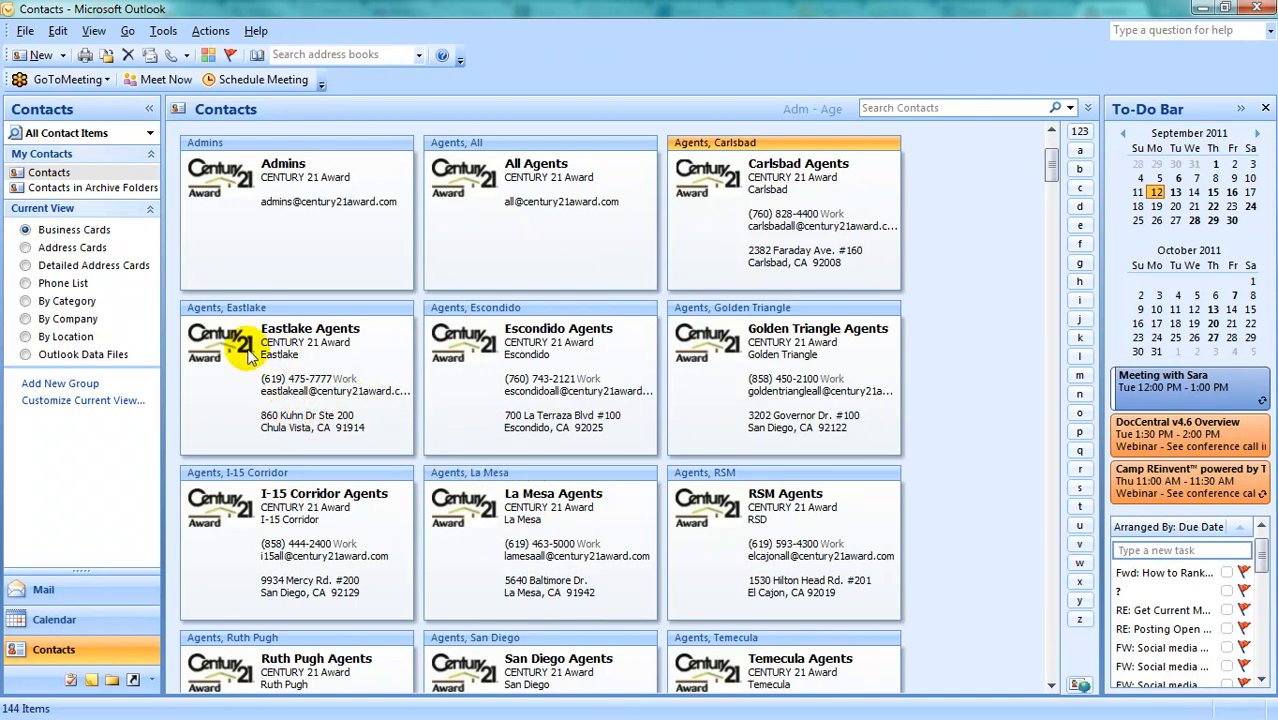
click(248, 348)
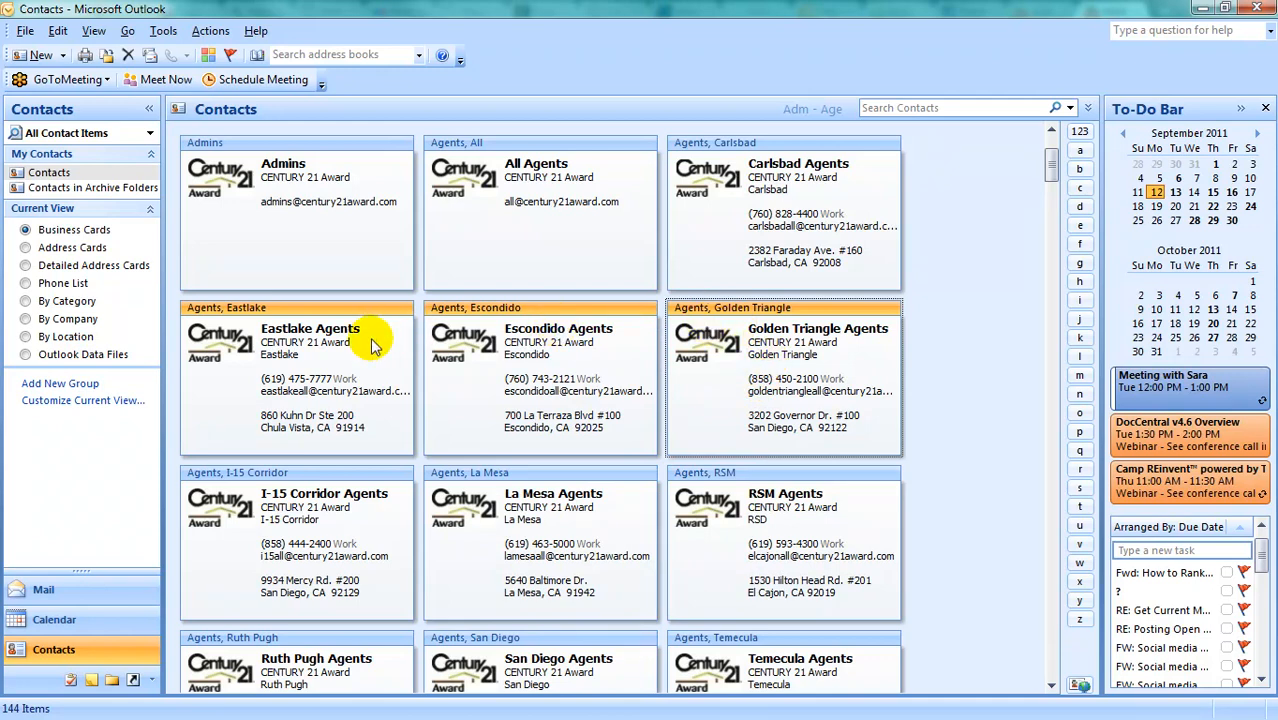
scroll(down, 3)
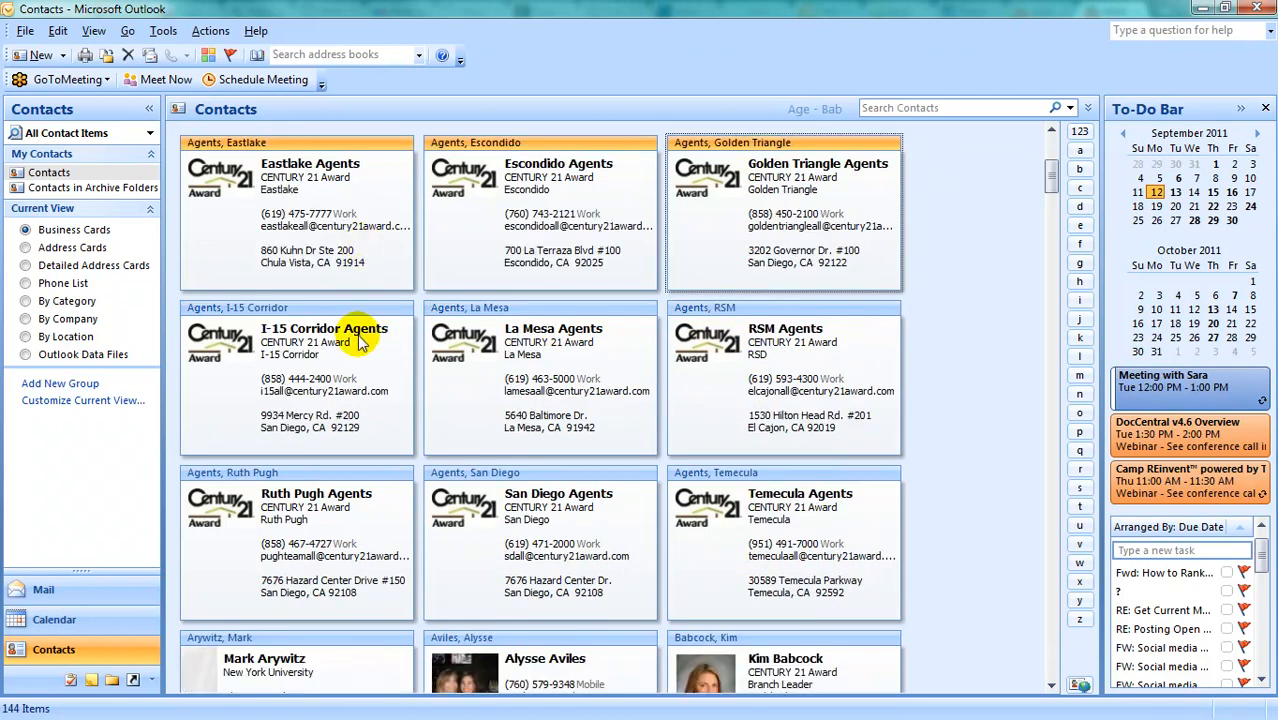
click(324, 328)
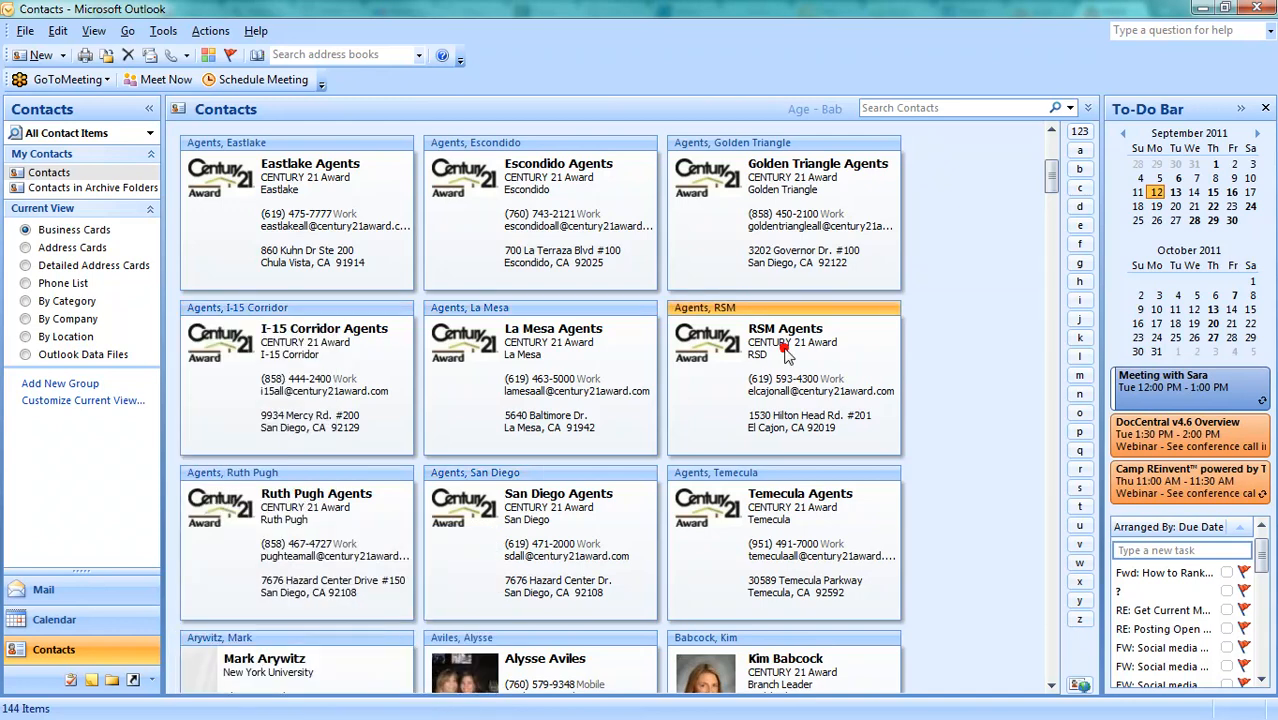
mouse_move(783, 349)
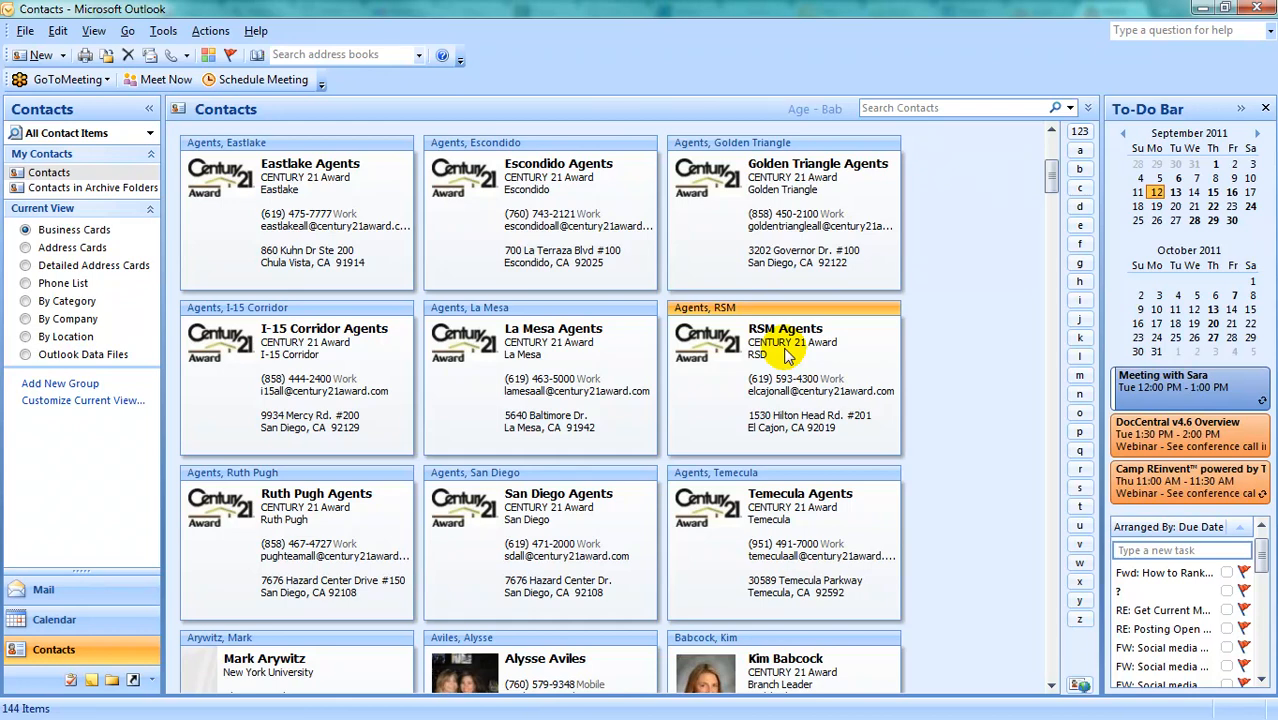
- Make a new folder named MARKETING with Contacts as its parent location
click(25, 30)
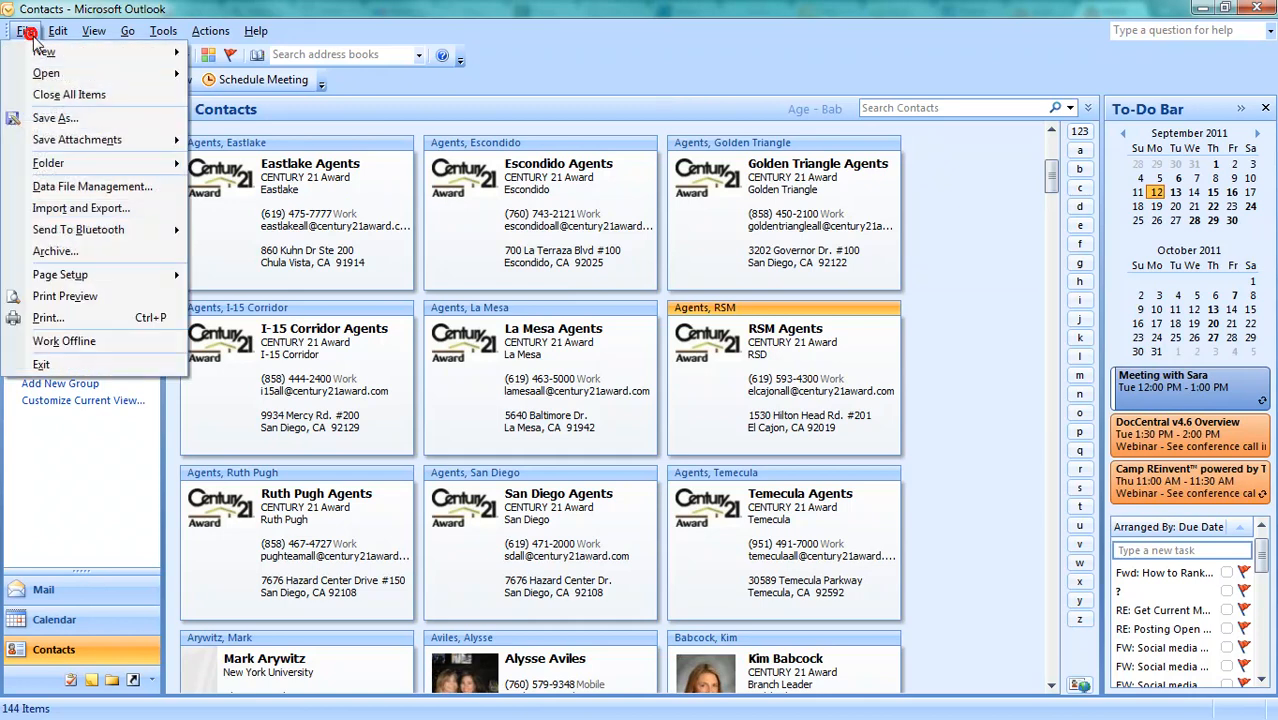
mouse_move(277, 105)
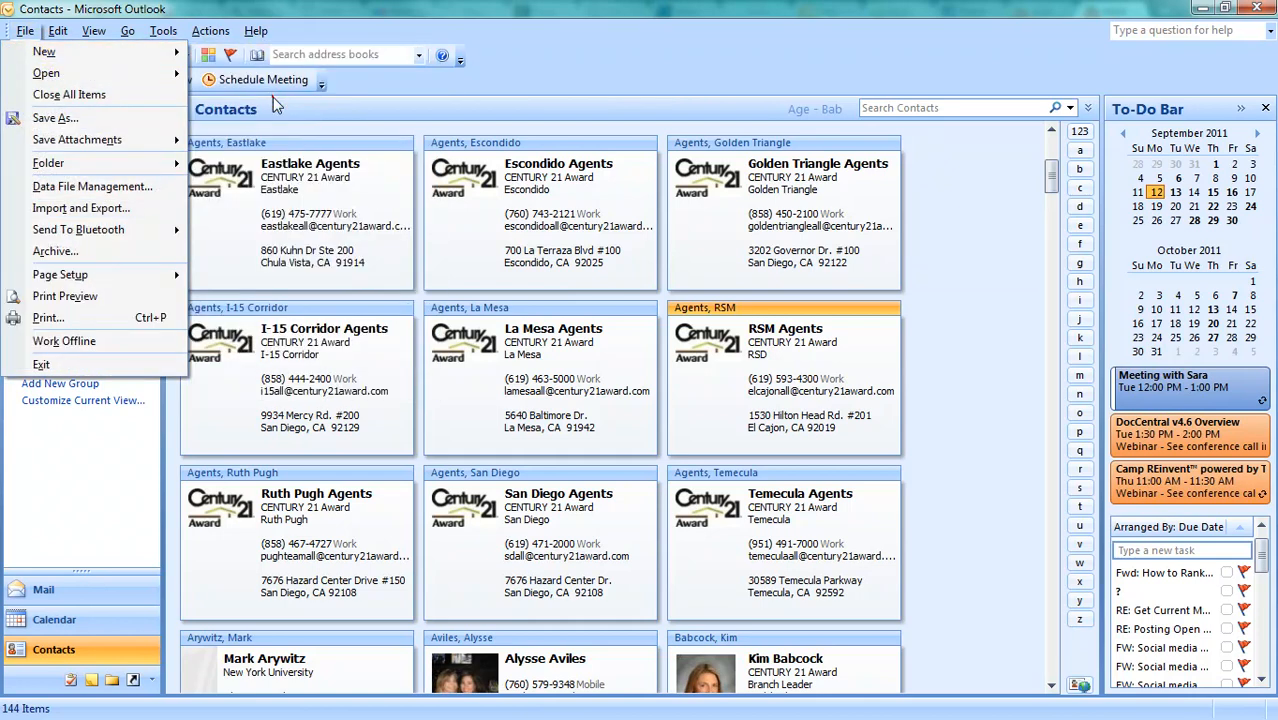
click(48, 162)
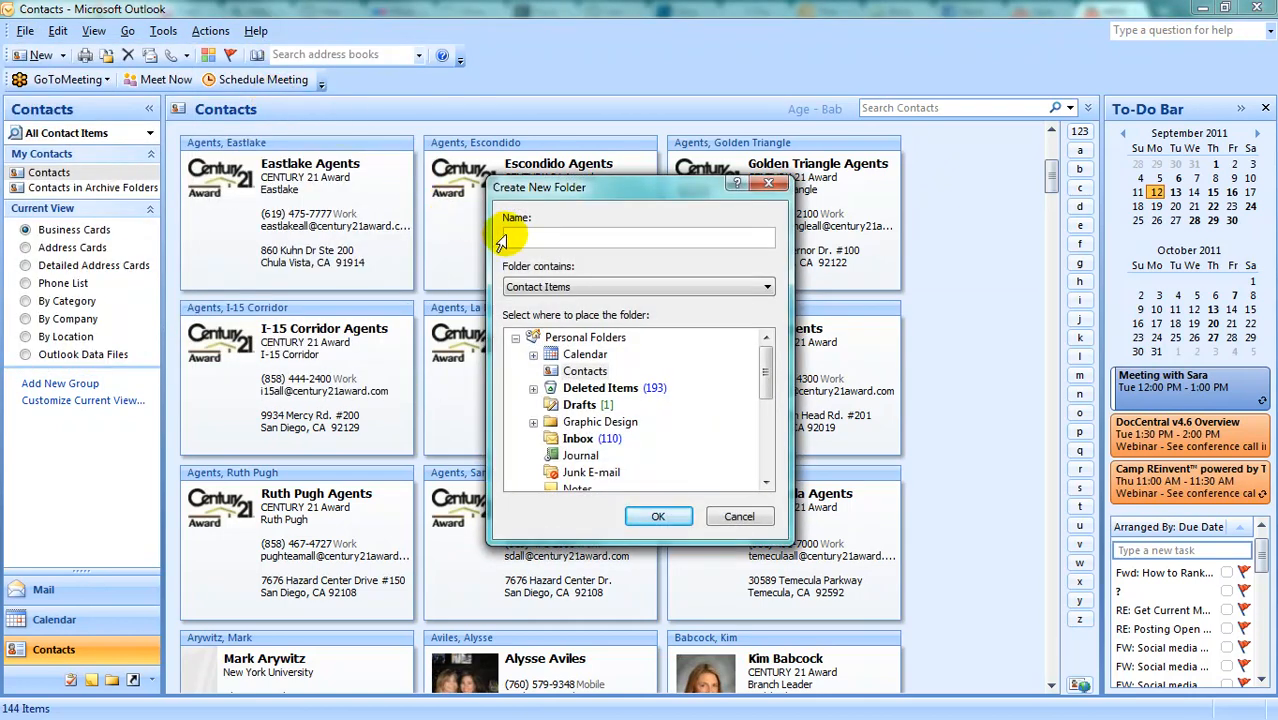
mouse_move(532, 235)
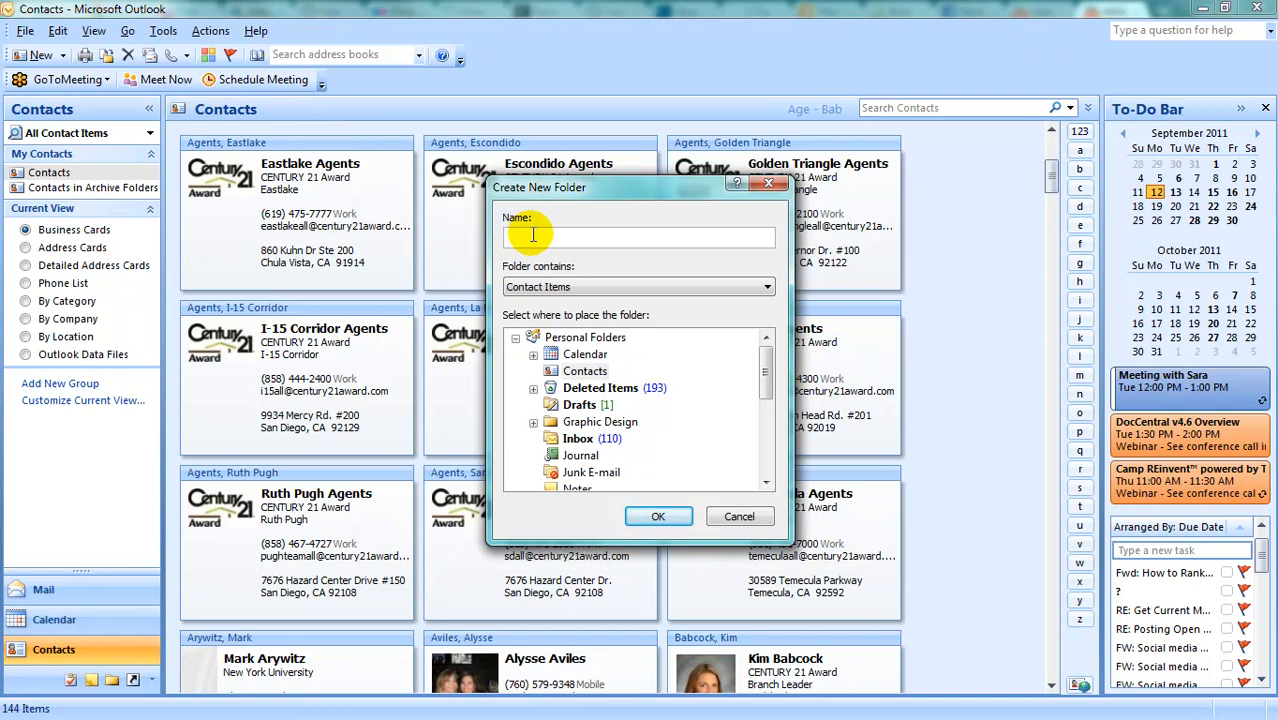
text(MARKETING)
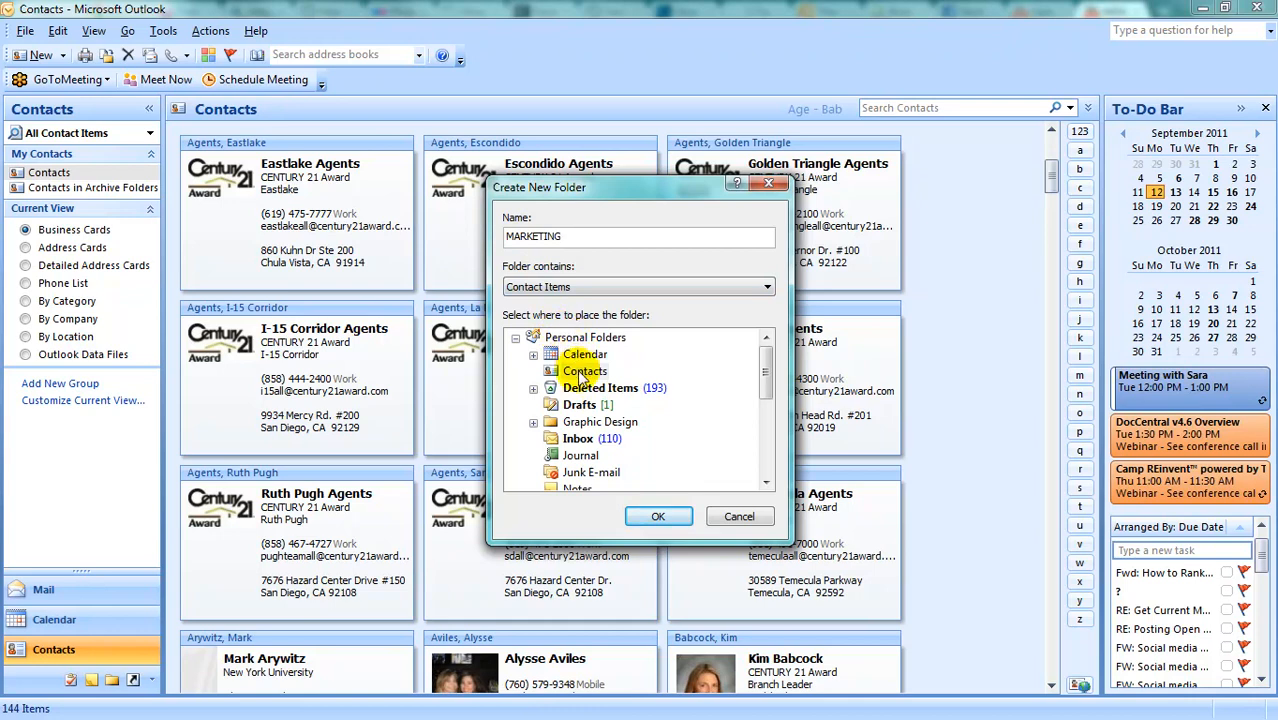
click(658, 516)
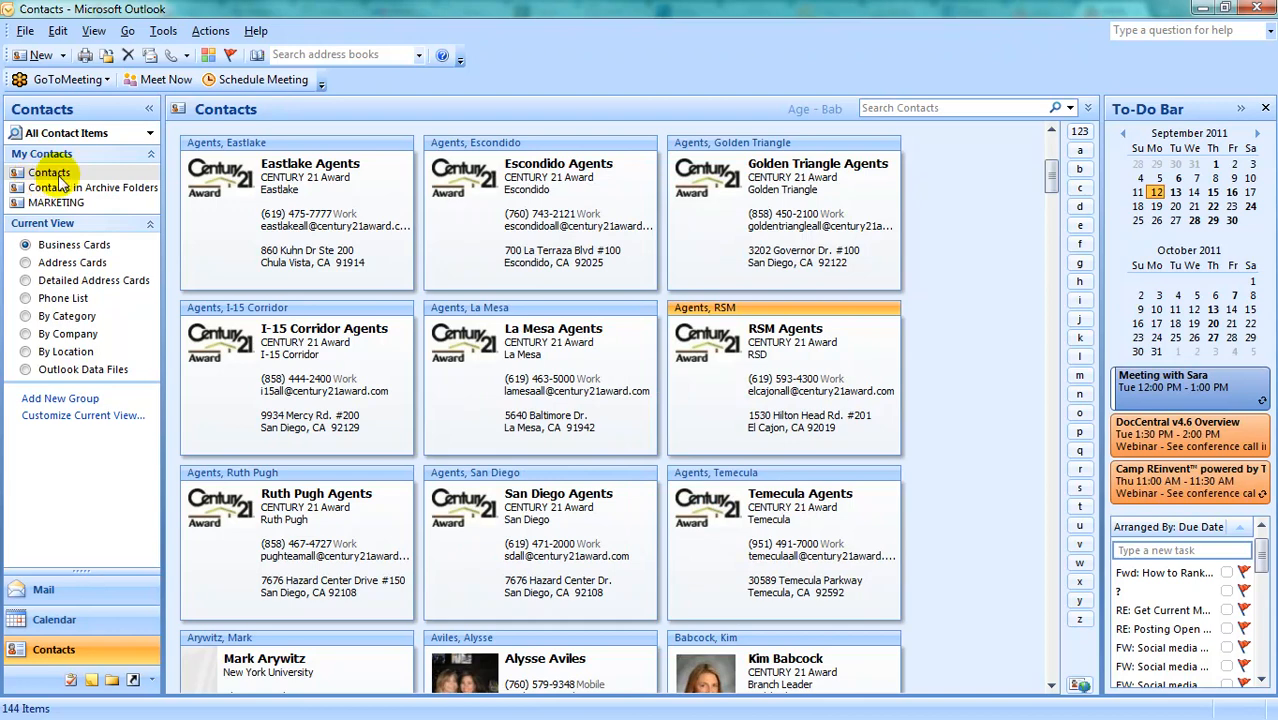
mouse_move(94, 210)
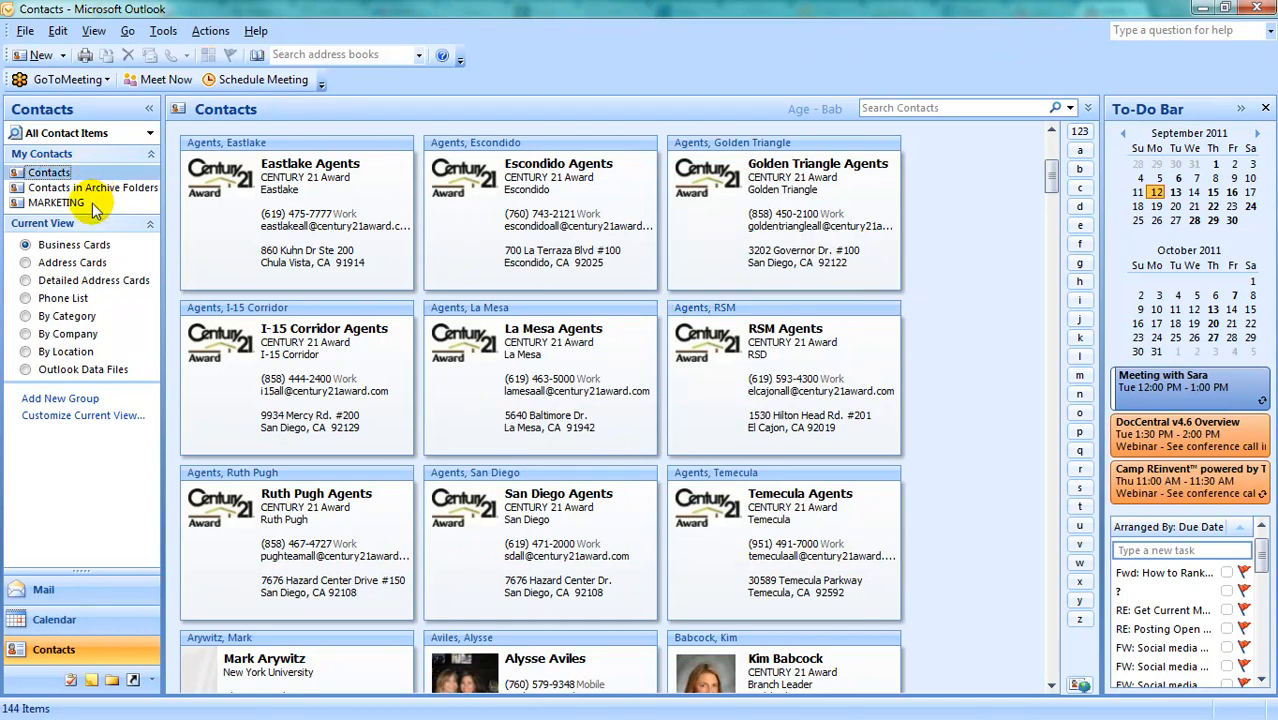
- Select the MARKETING folder under My Contacts to show it empty
click(56, 202)
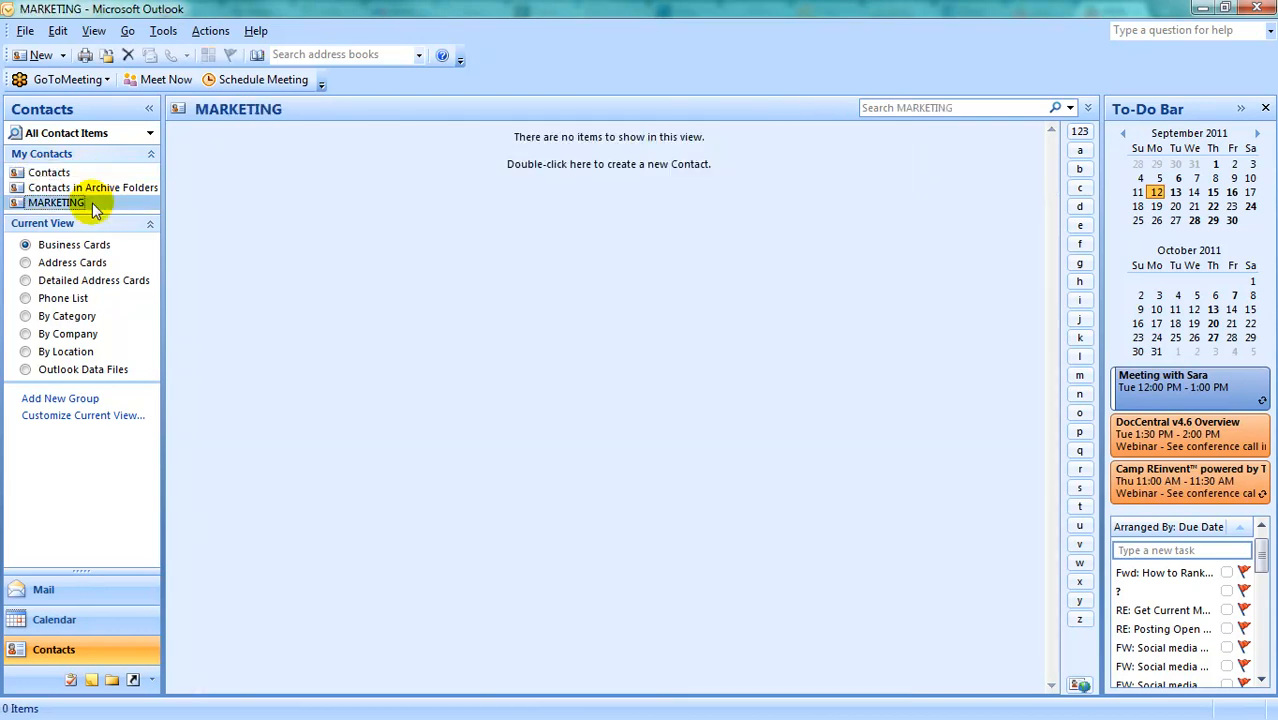
mouse_move(475, 405)
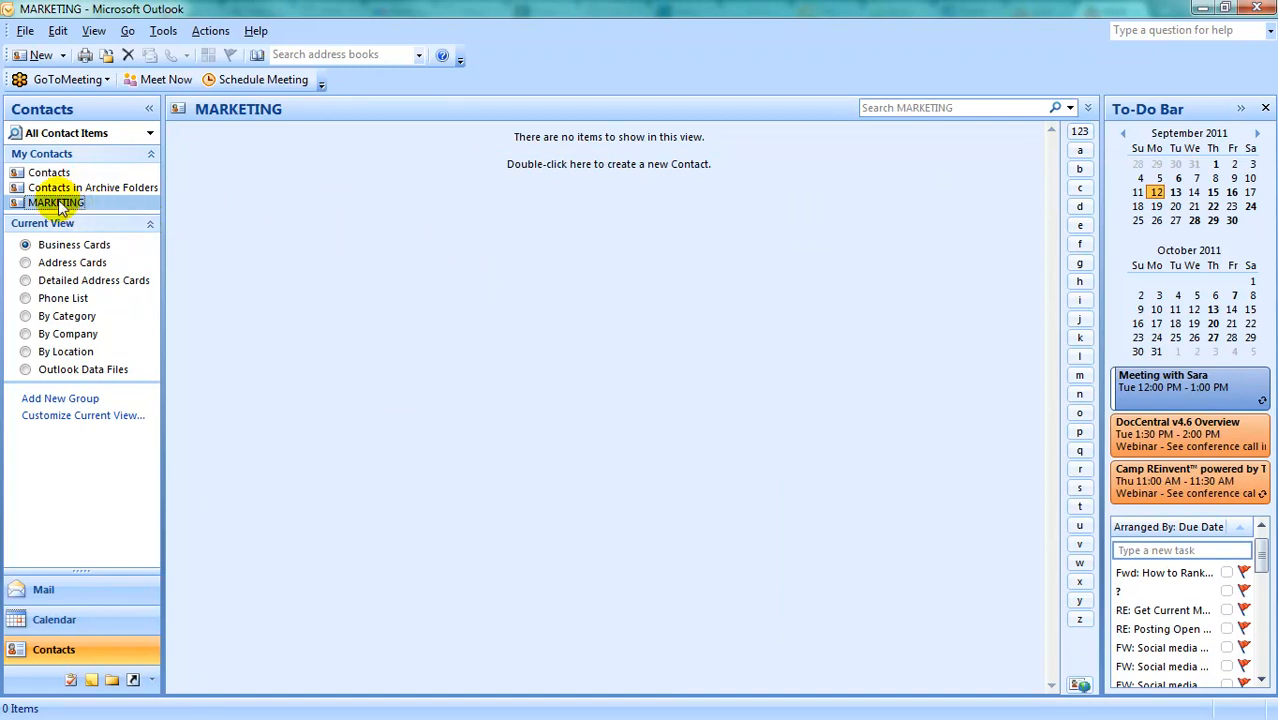
mouse_move(50, 207)
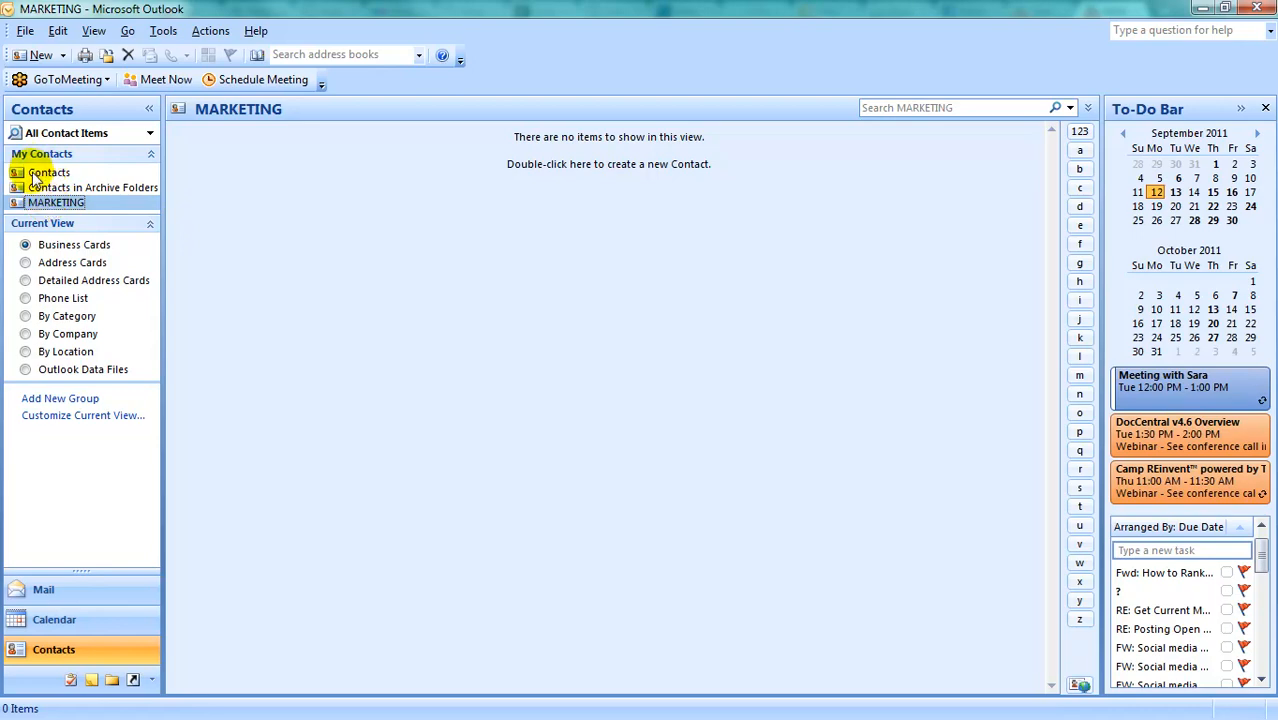
- In Contacts by category, collapse the Film and Work groups and expand MARKETING
click(48, 172)
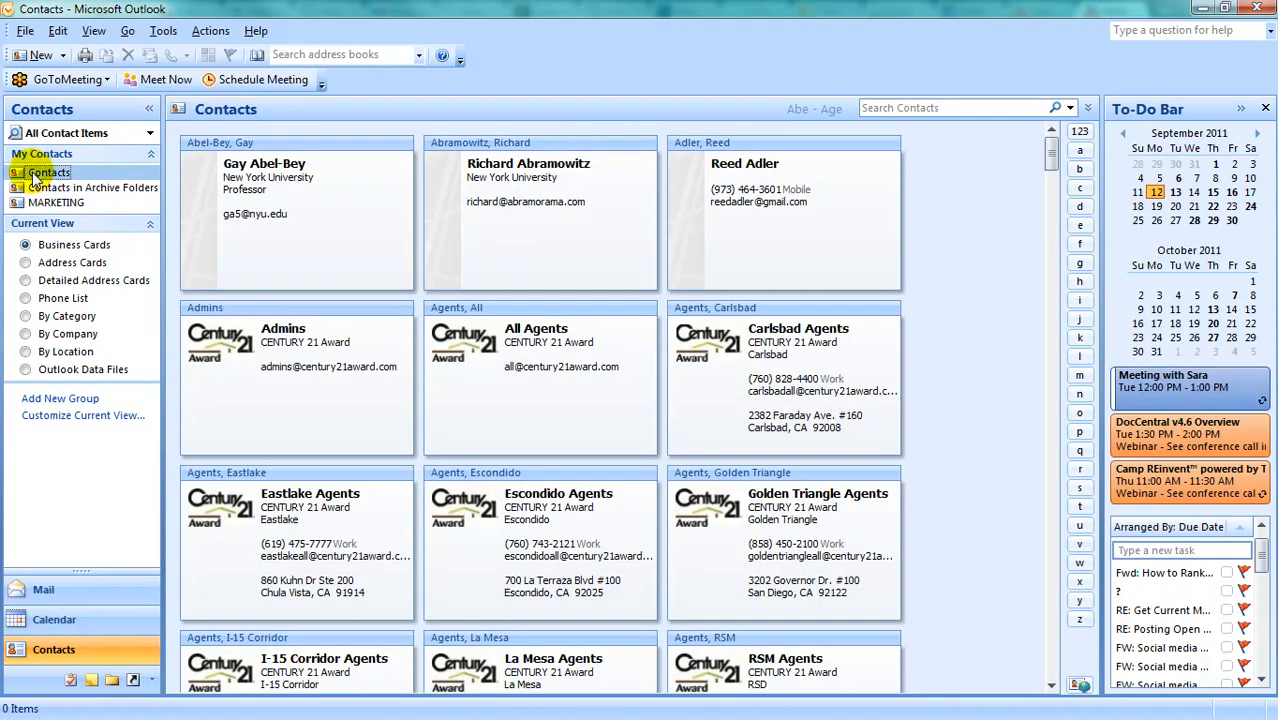
mouse_move(45, 318)
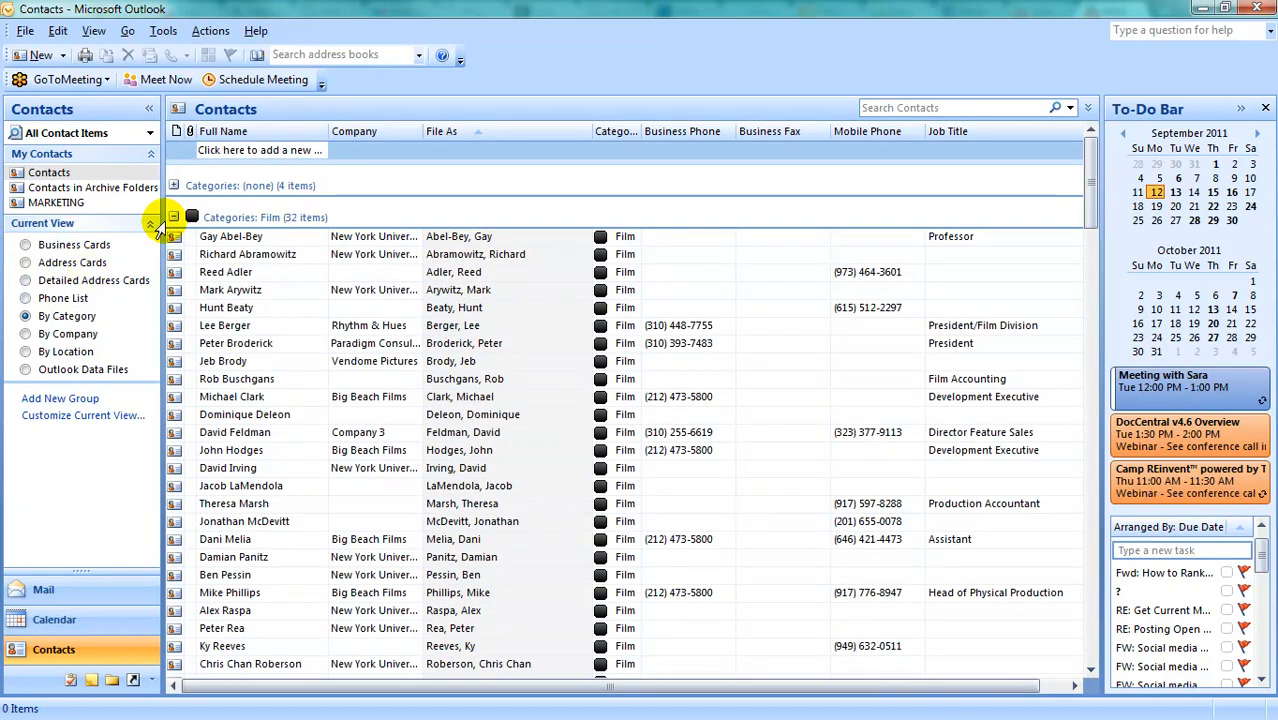
click(174, 217)
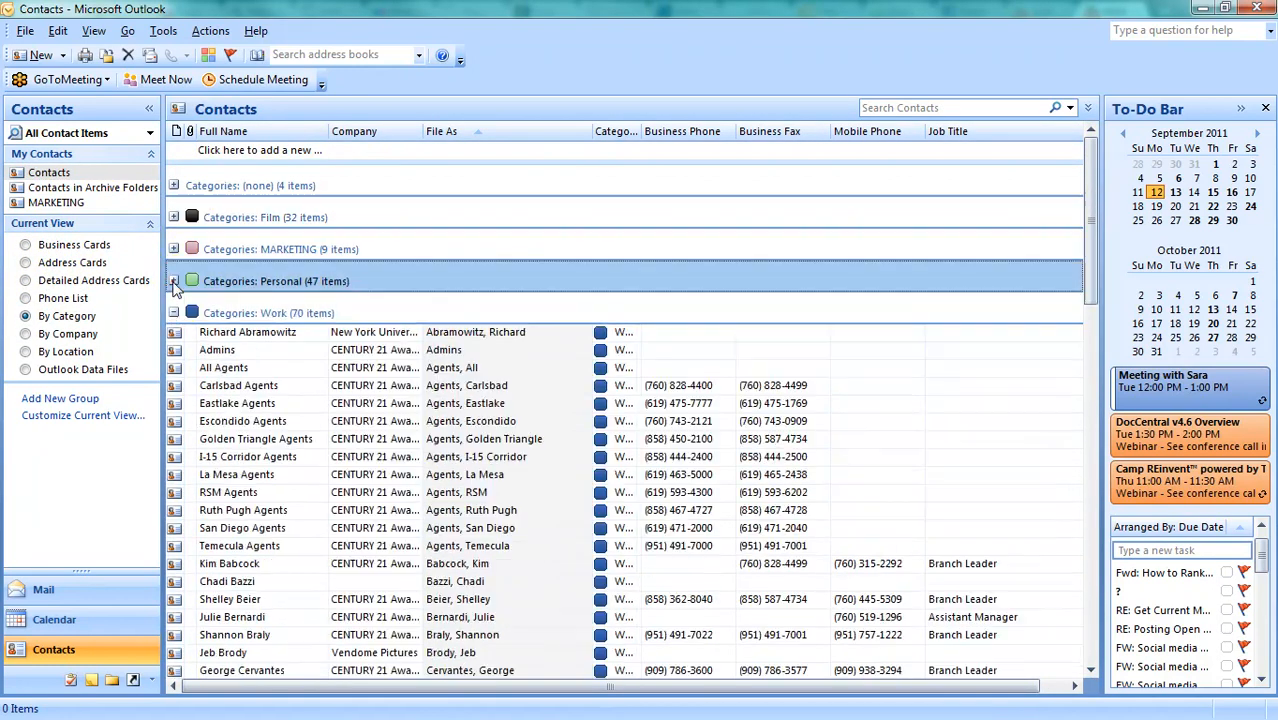
click(173, 312)
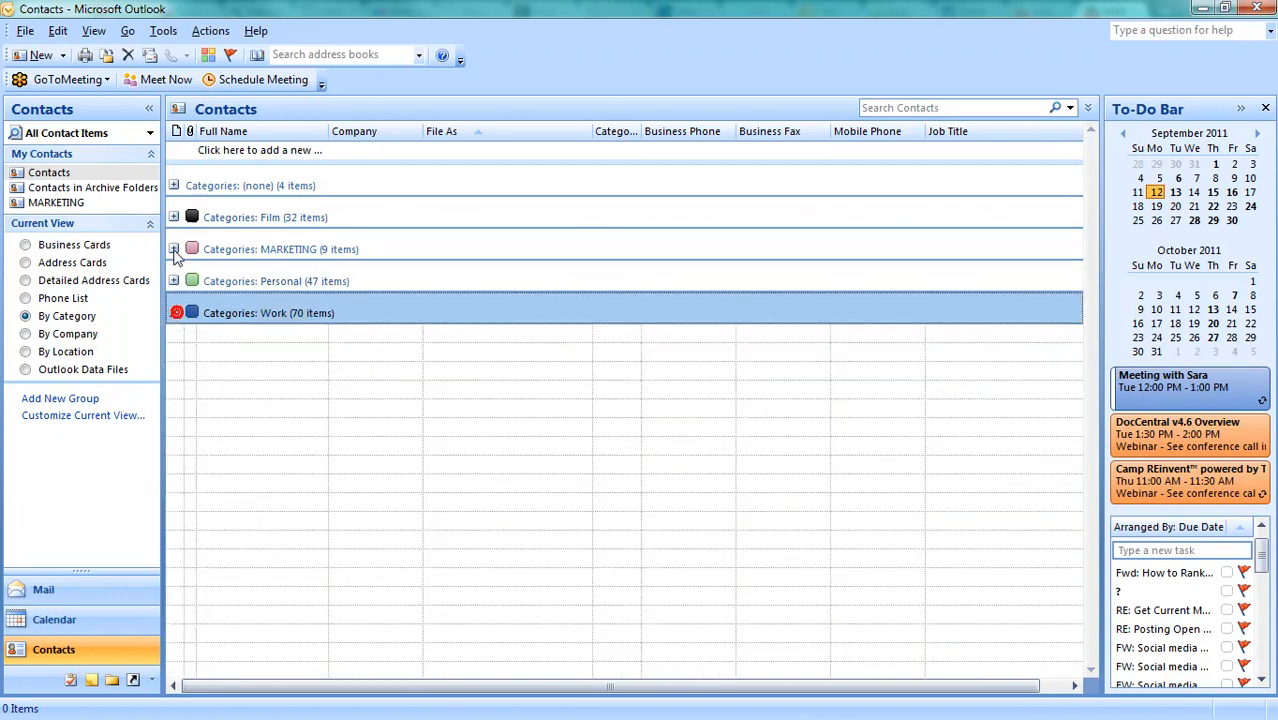
click(174, 249)
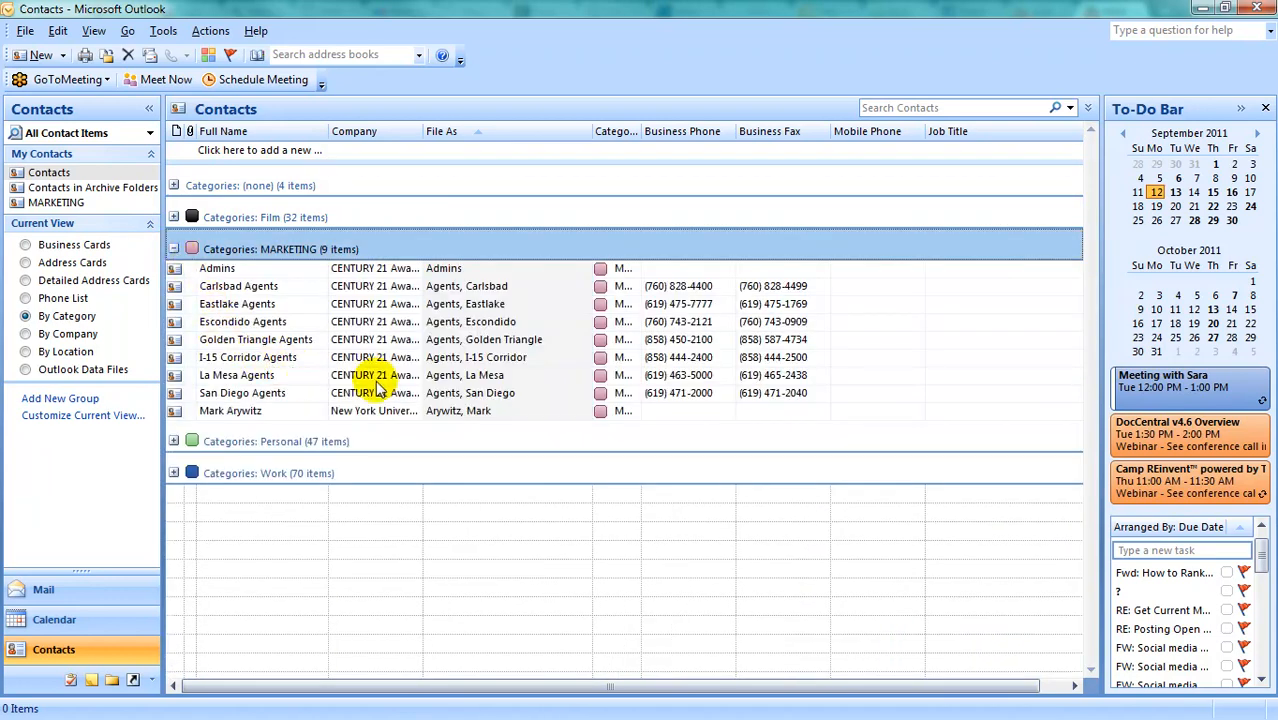
mouse_move(255, 293)
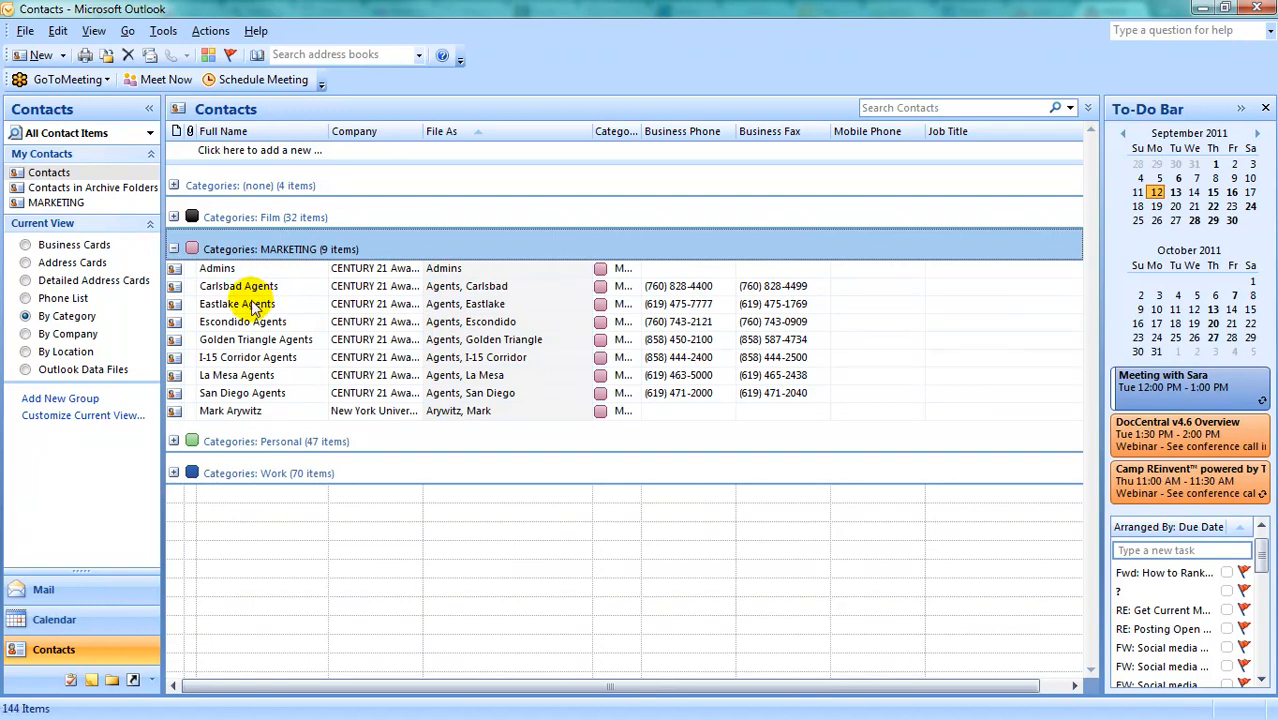
mouse_move(315, 249)
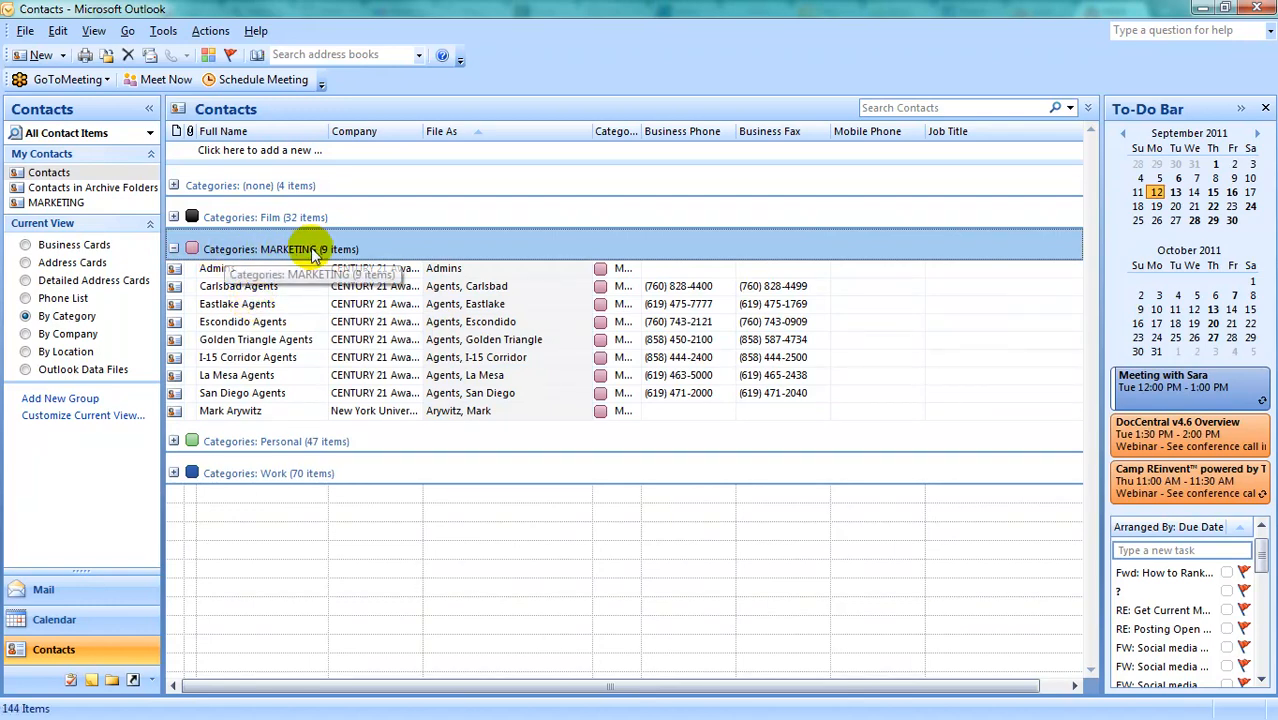
mouse_move(367, 248)
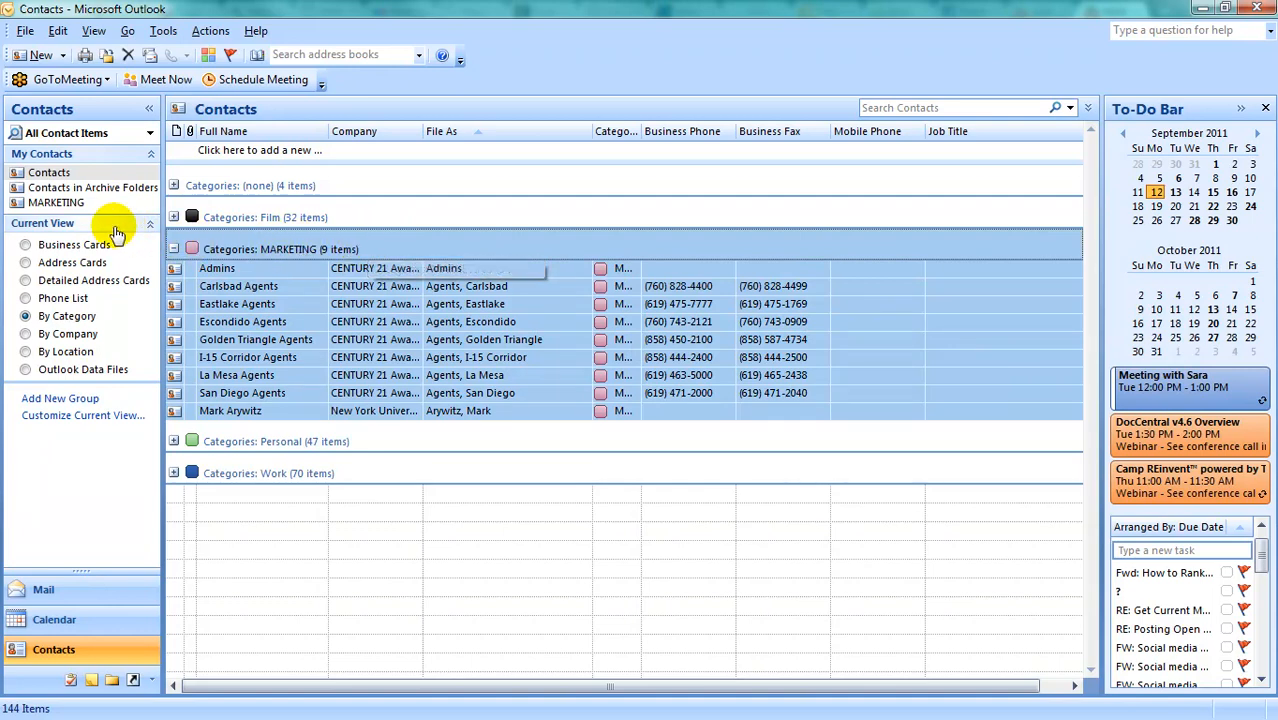
- Copy the nine MARKETING contacts into the MARKETING folder and view them there
click(56, 202)
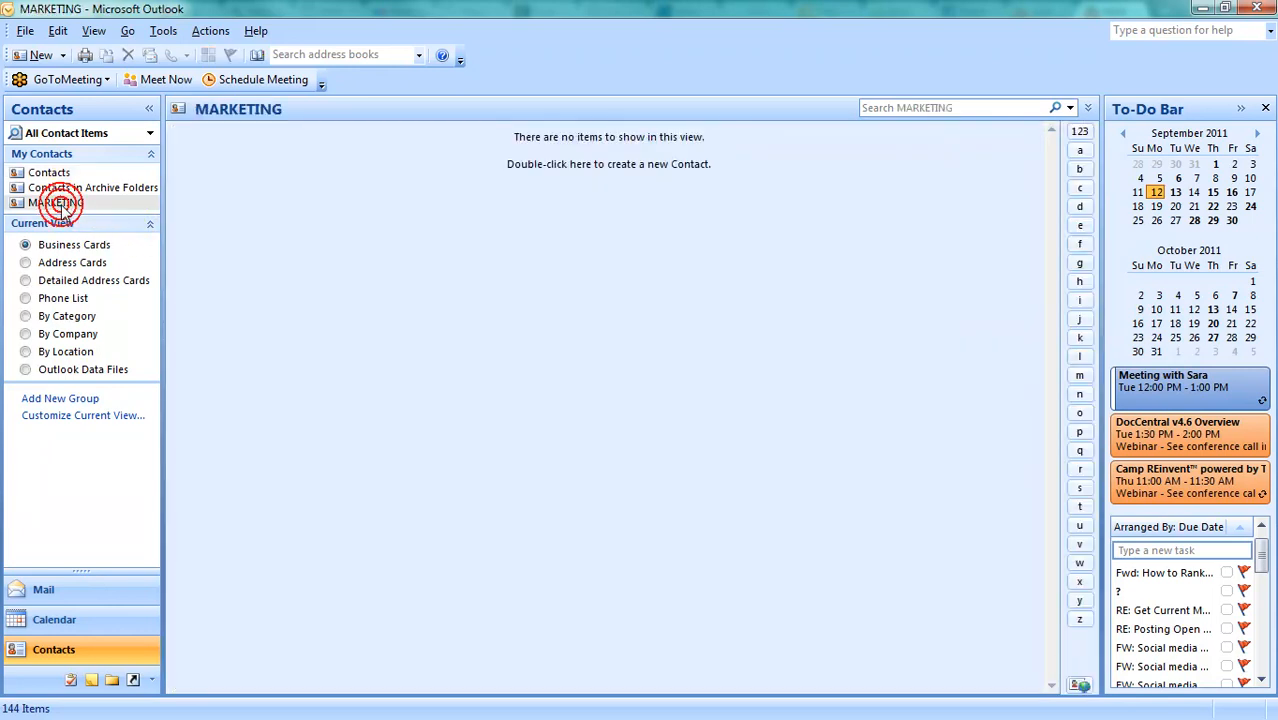
click(58, 202)
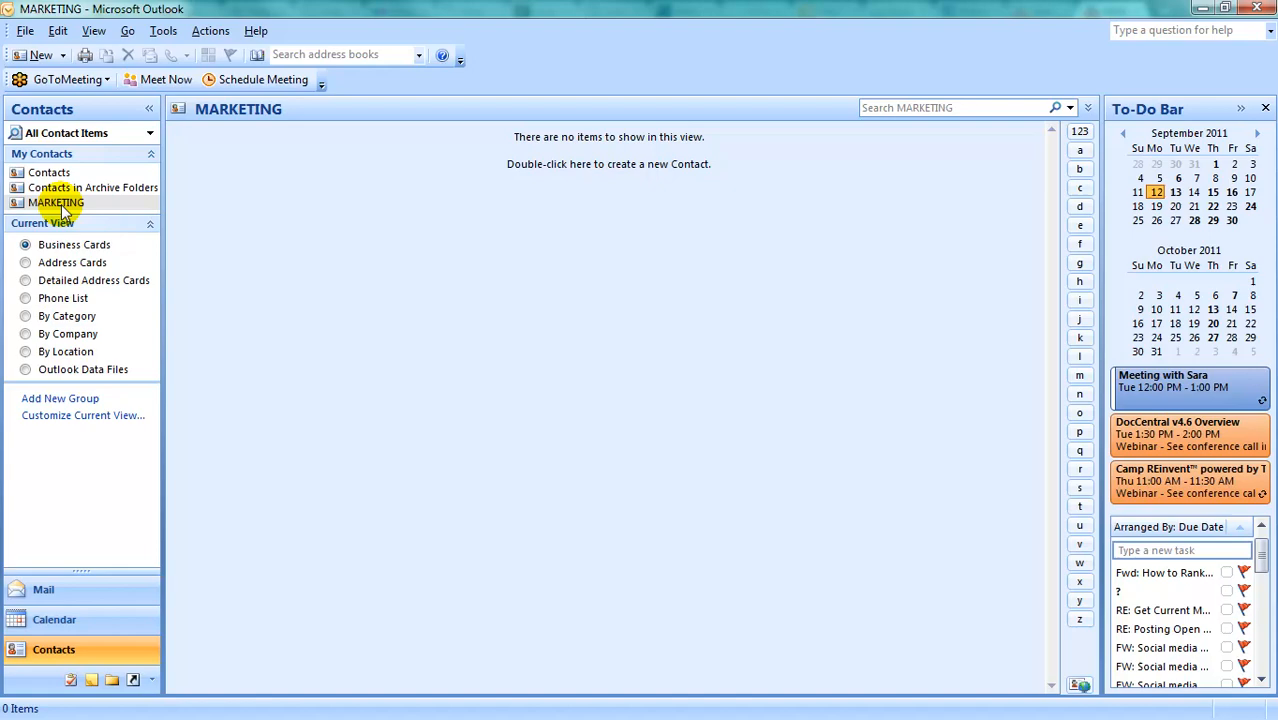
click(58, 202)
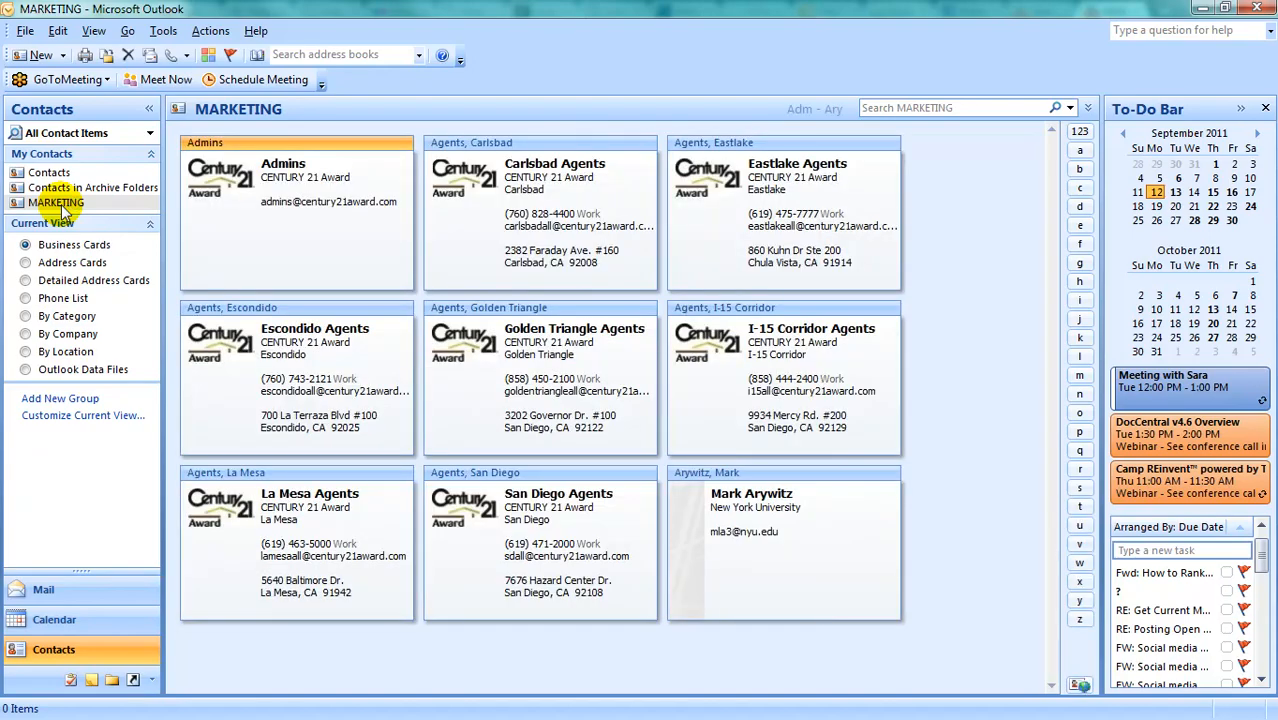
mouse_move(228, 232)
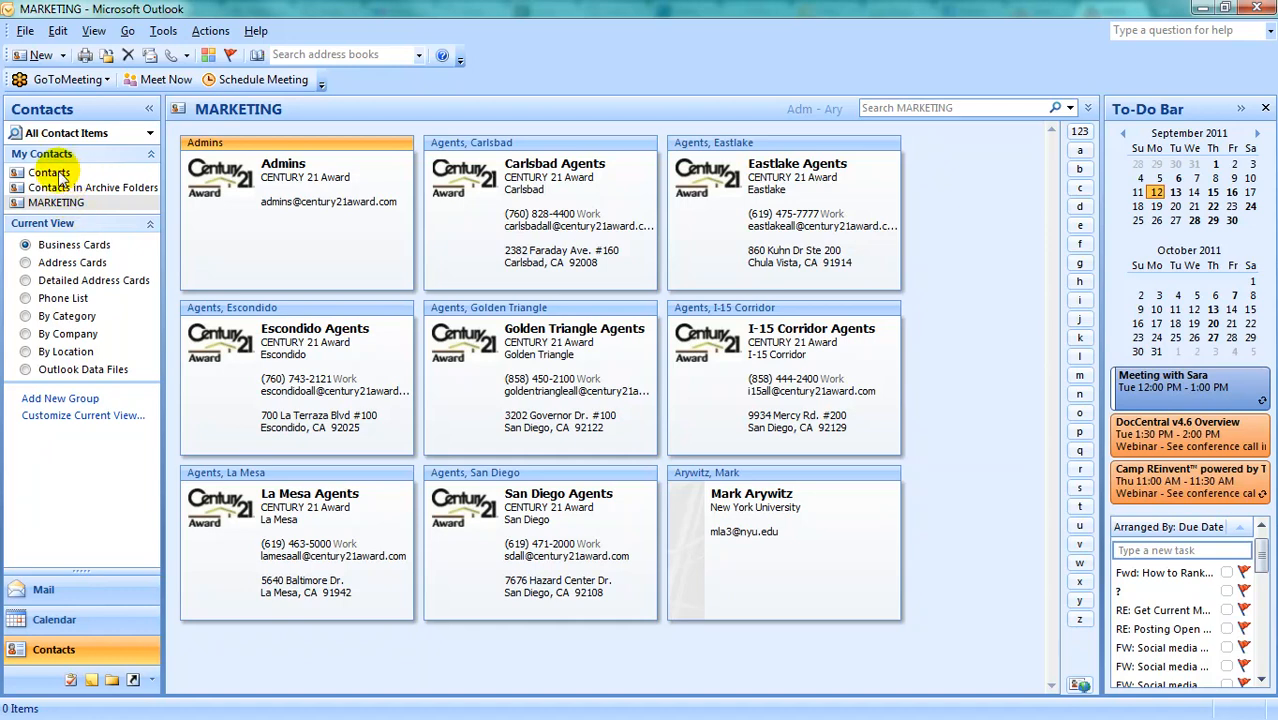
click(49, 172)
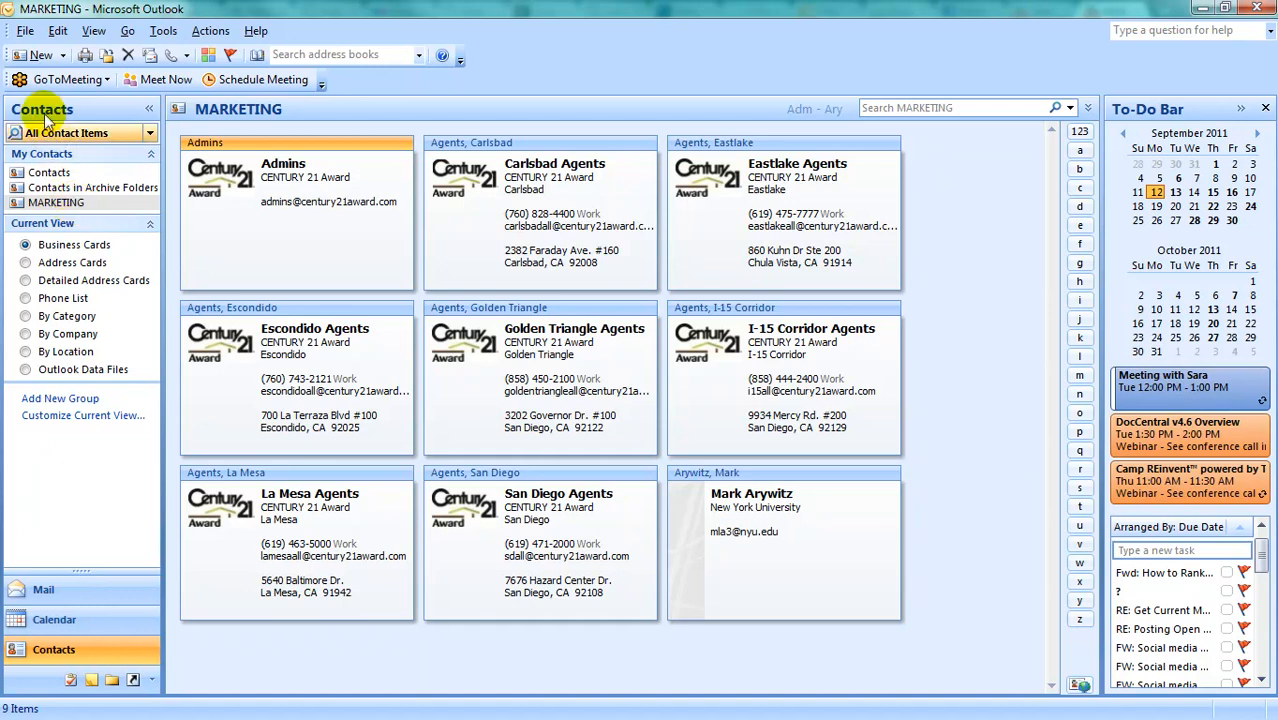
- Start Import and Export, choosing Export to a file as Comma Separated Values (Windows)
click(24, 30)
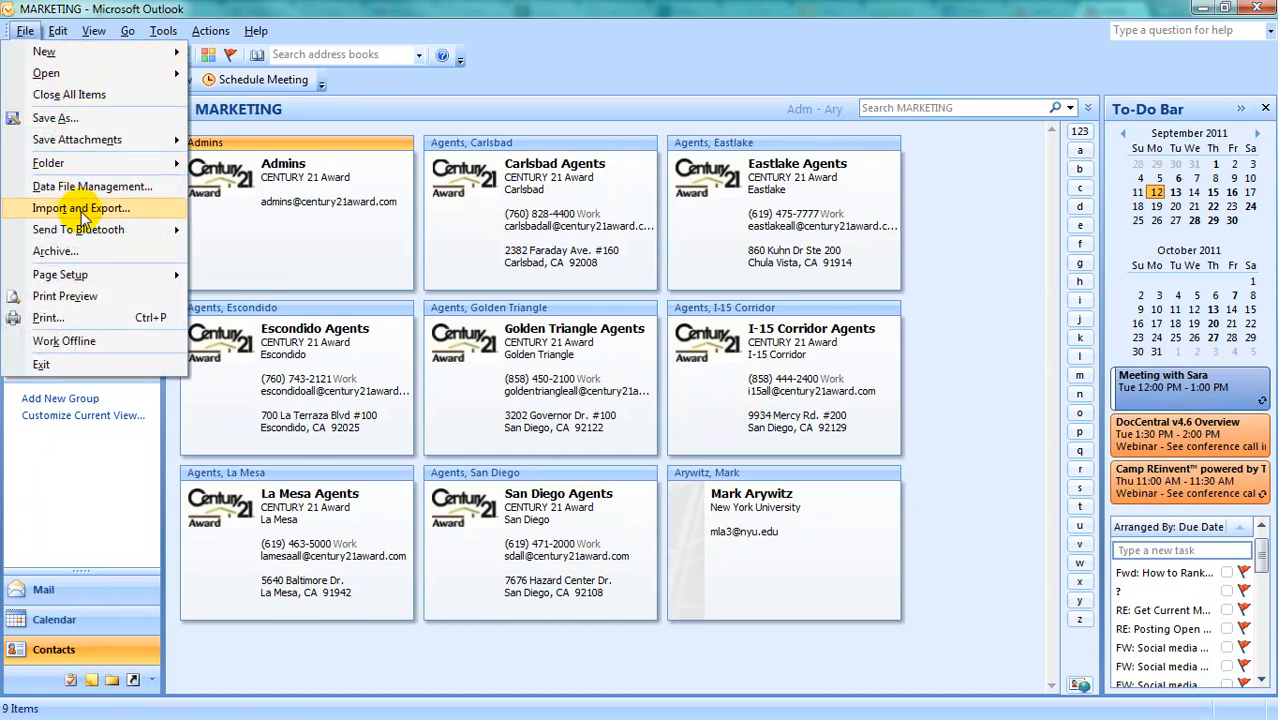
click(81, 208)
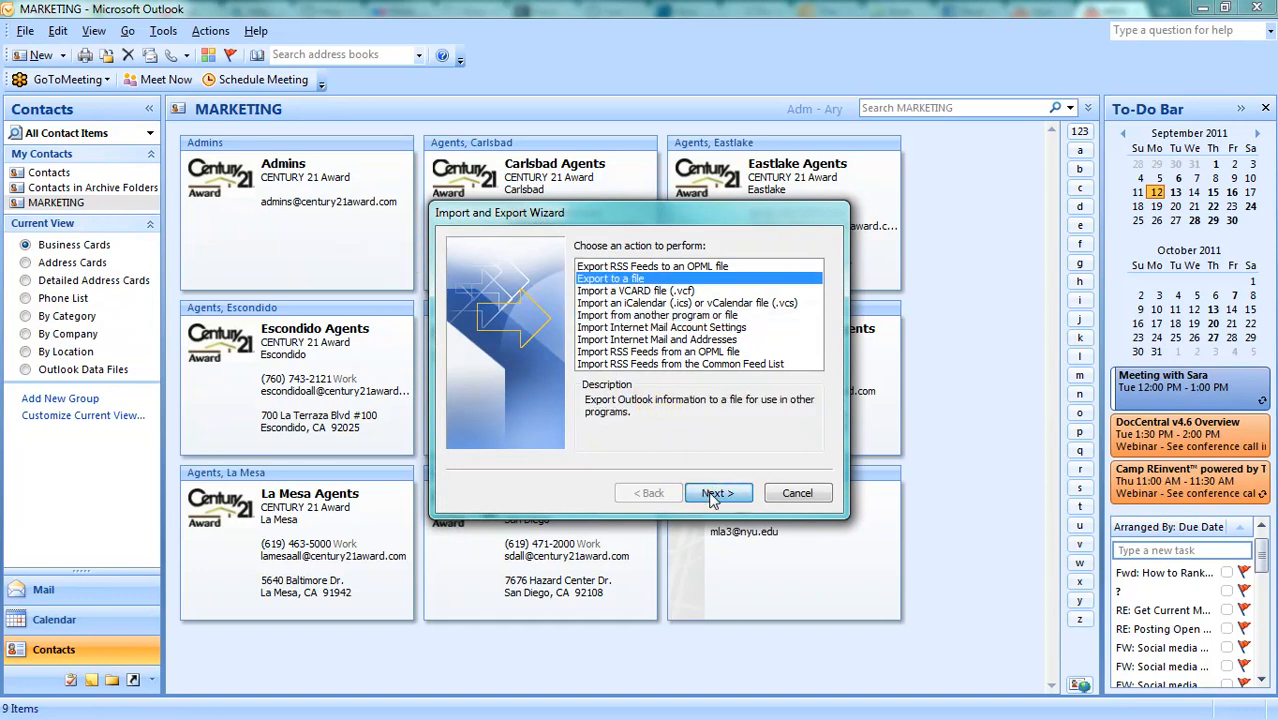
click(718, 492)
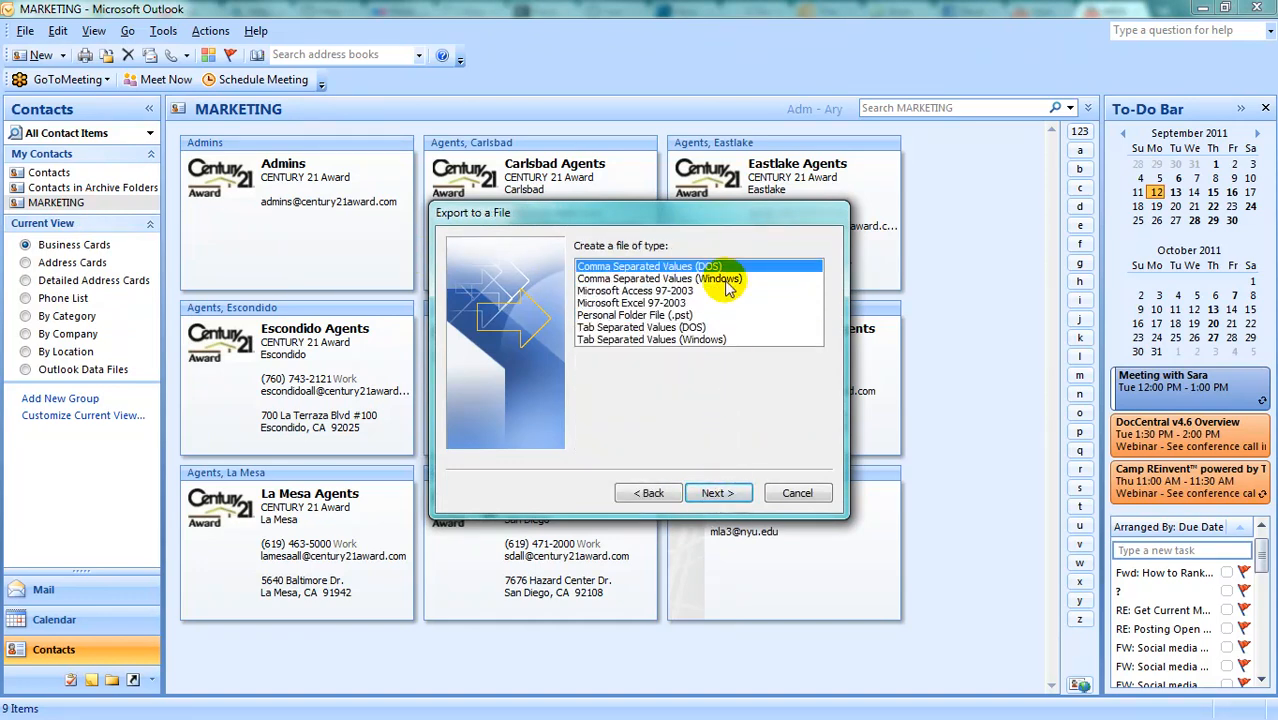
click(657, 278)
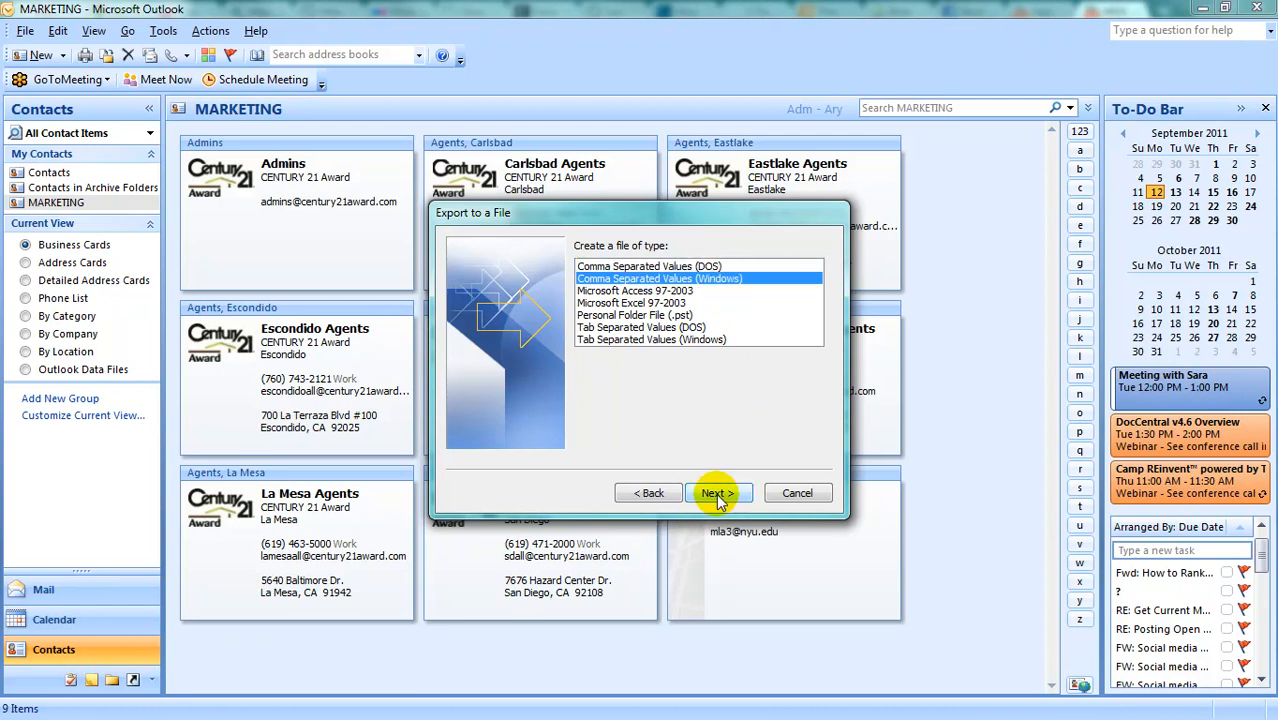
click(718, 492)
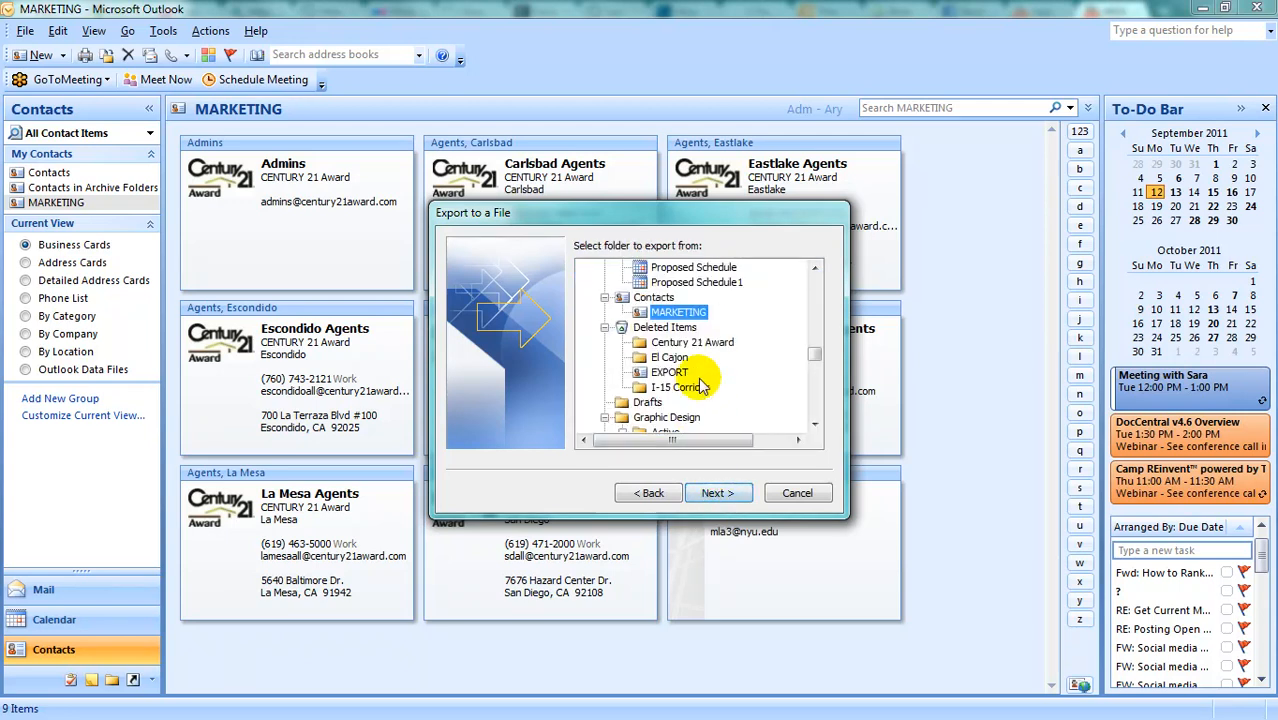
mouse_move(637, 305)
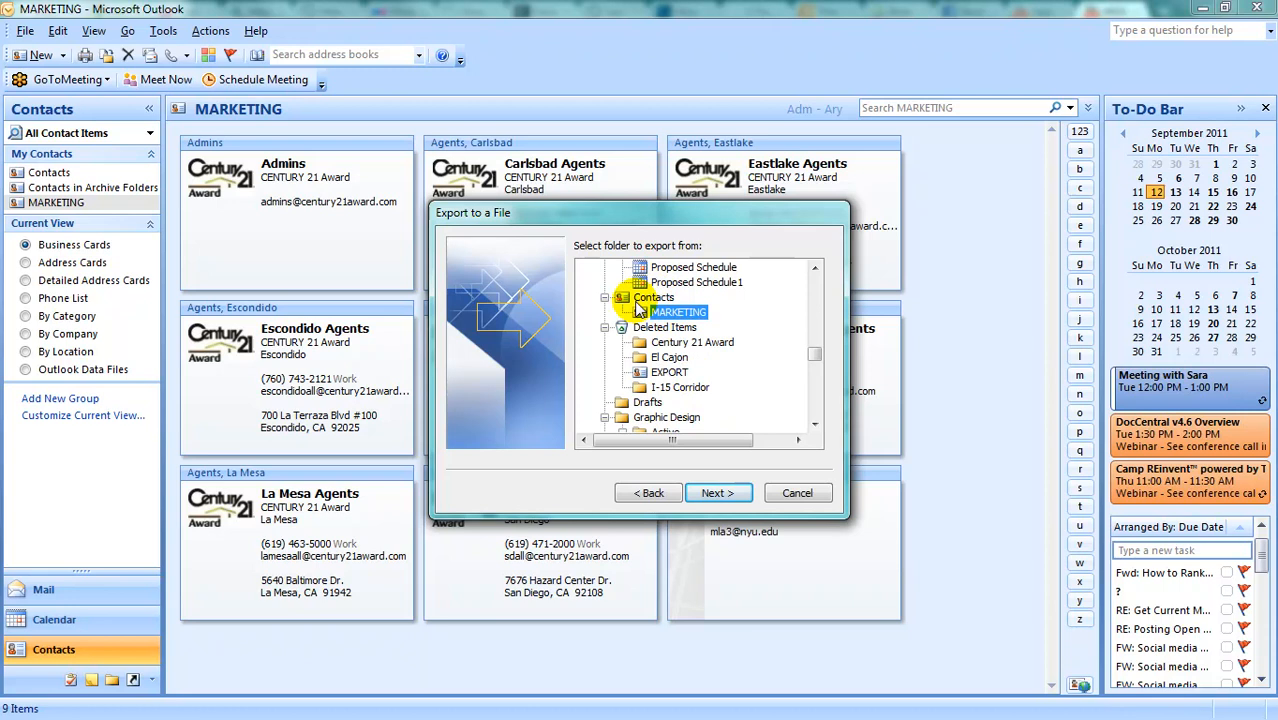
mouse_move(697, 323)
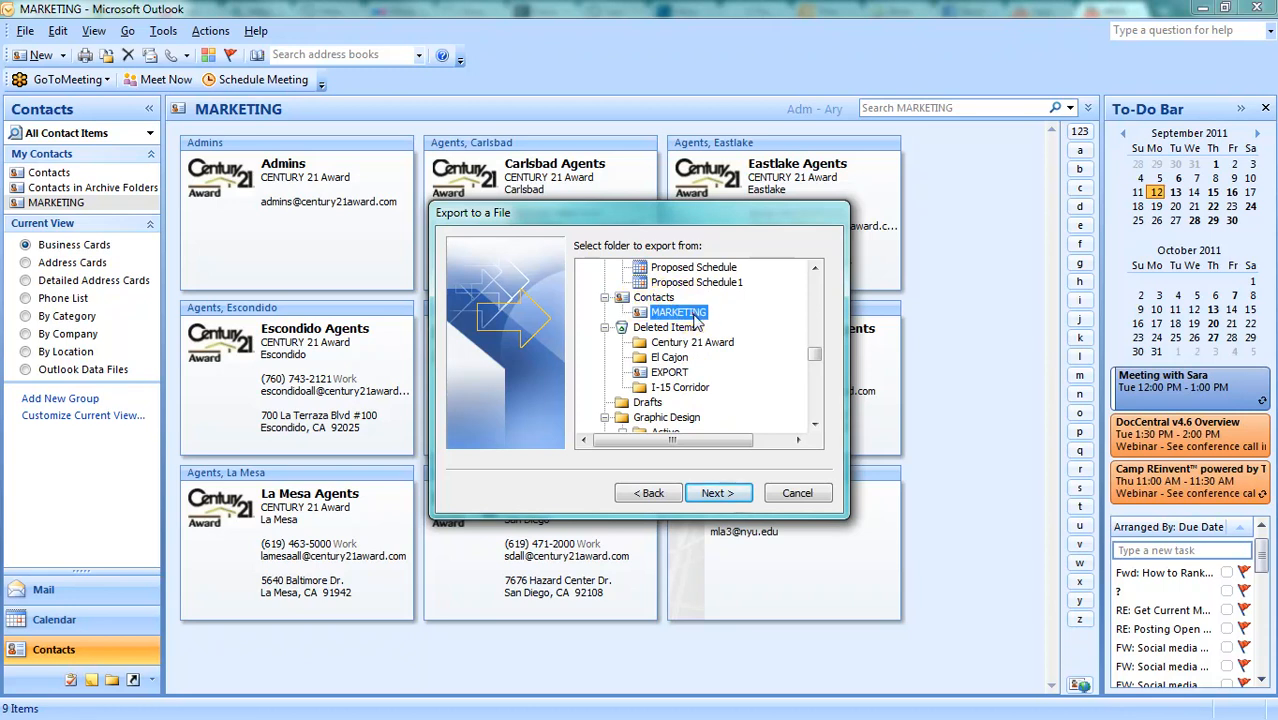
mouse_move(703, 320)
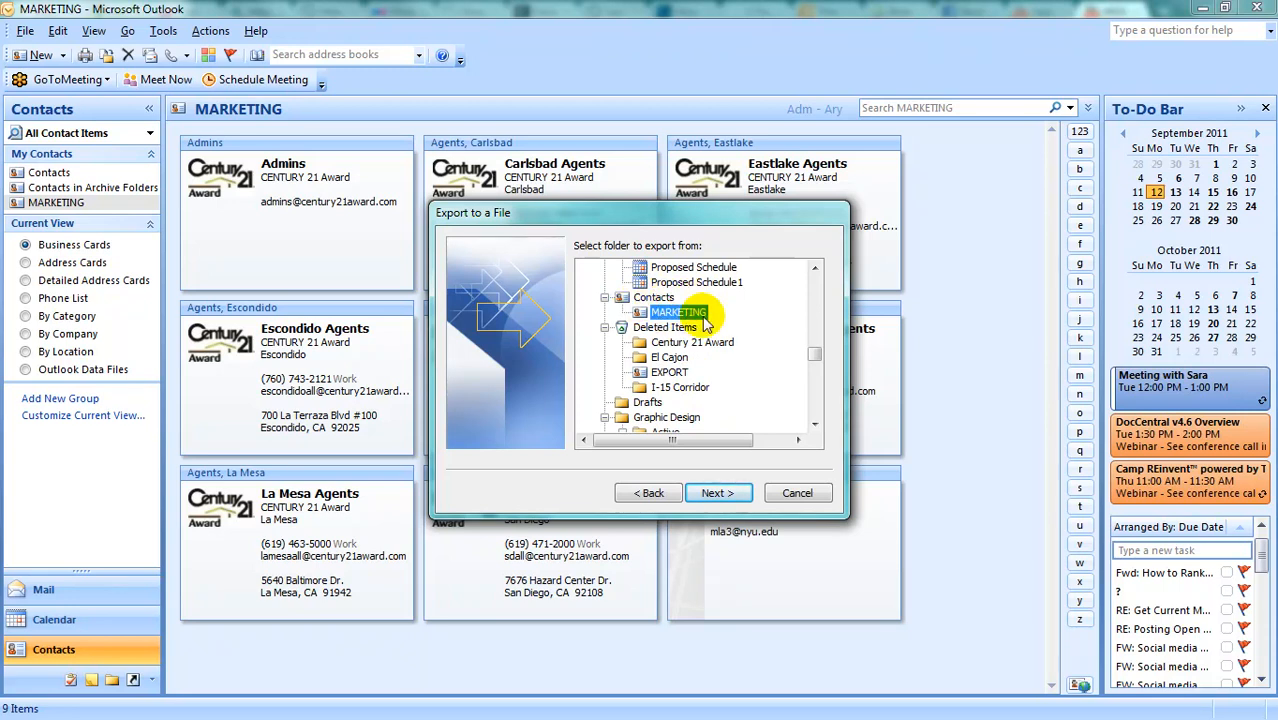
- Export the MARKETING folder to marketingcontacts912 on the Desktop and finish the wizard
click(717, 492)
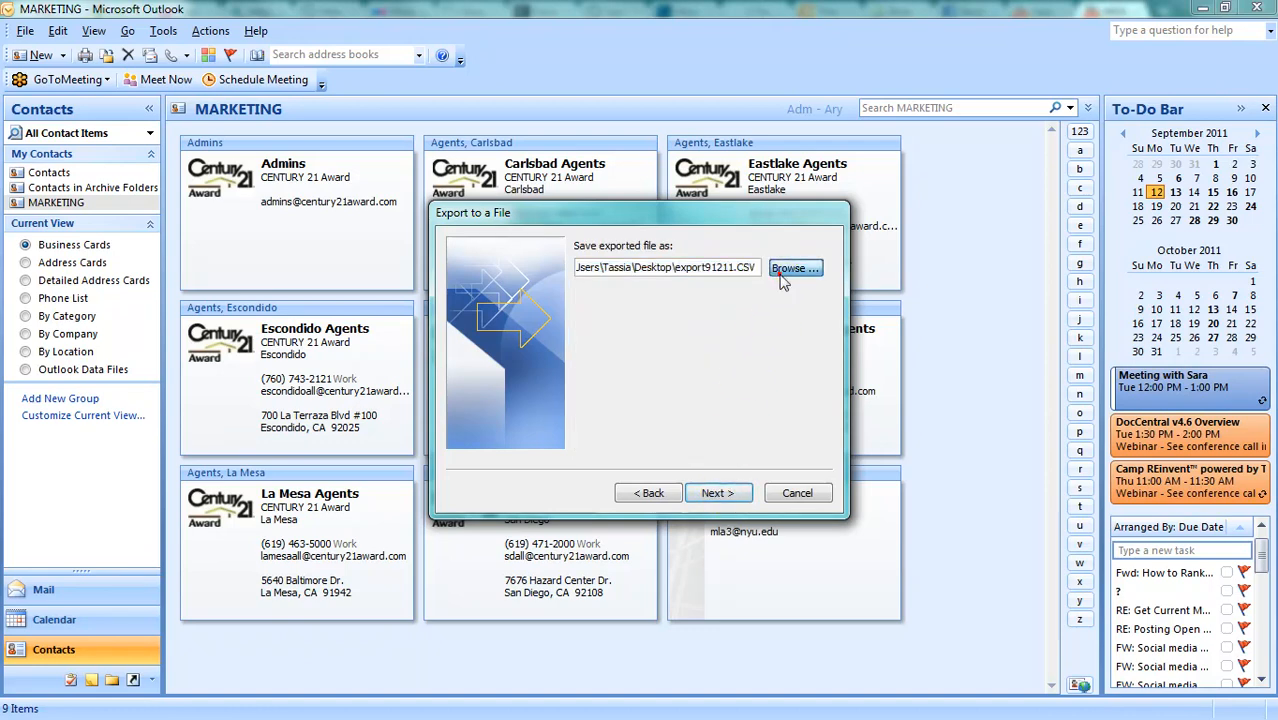
click(795, 268)
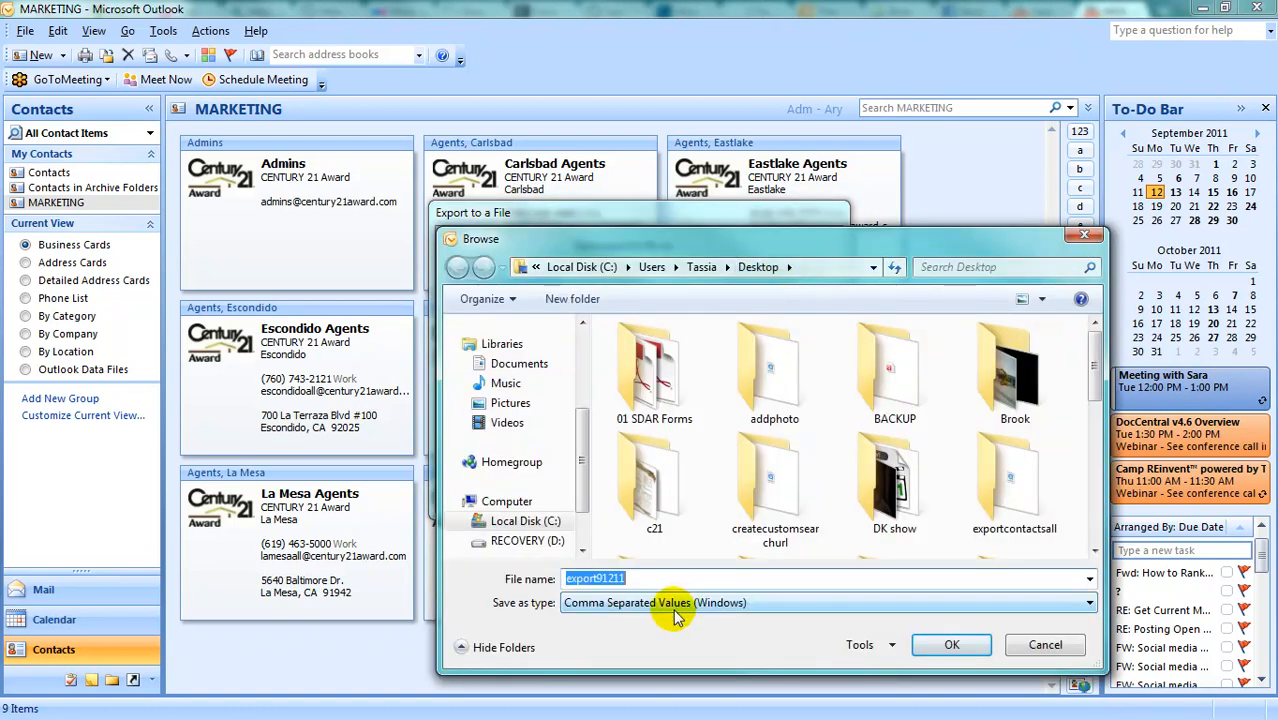
text(marketingcontacts)
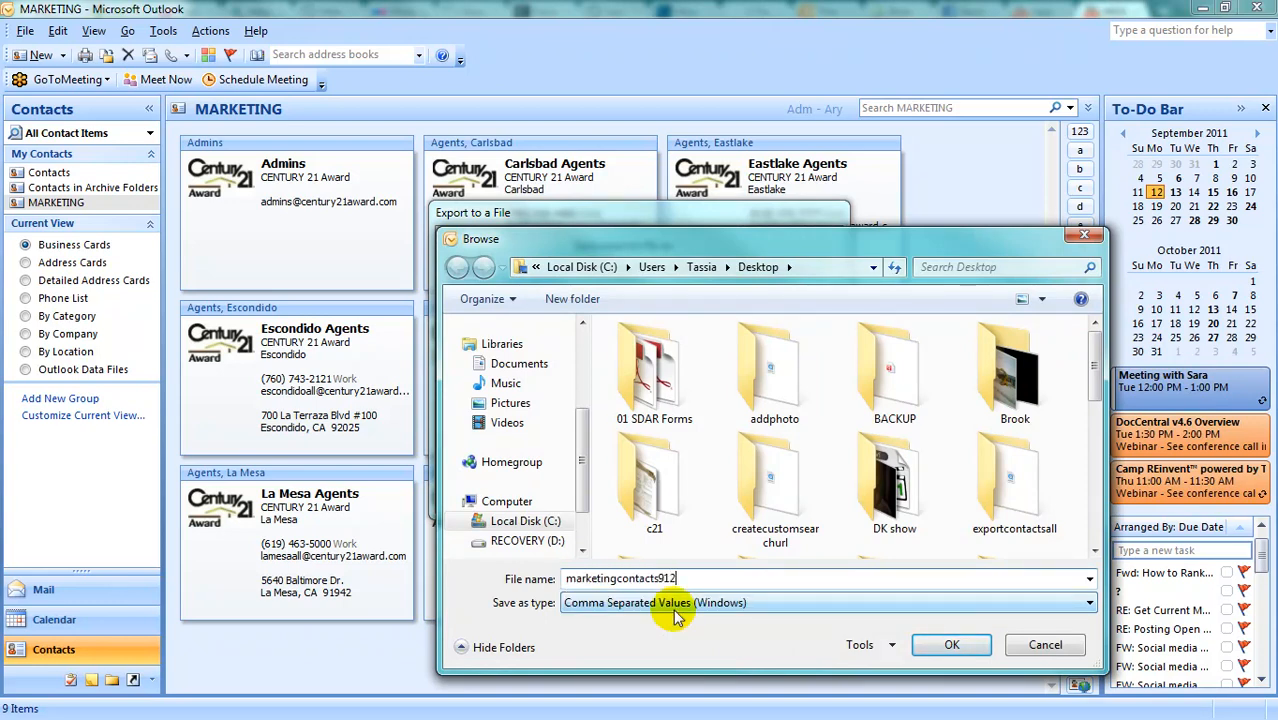
click(951, 644)
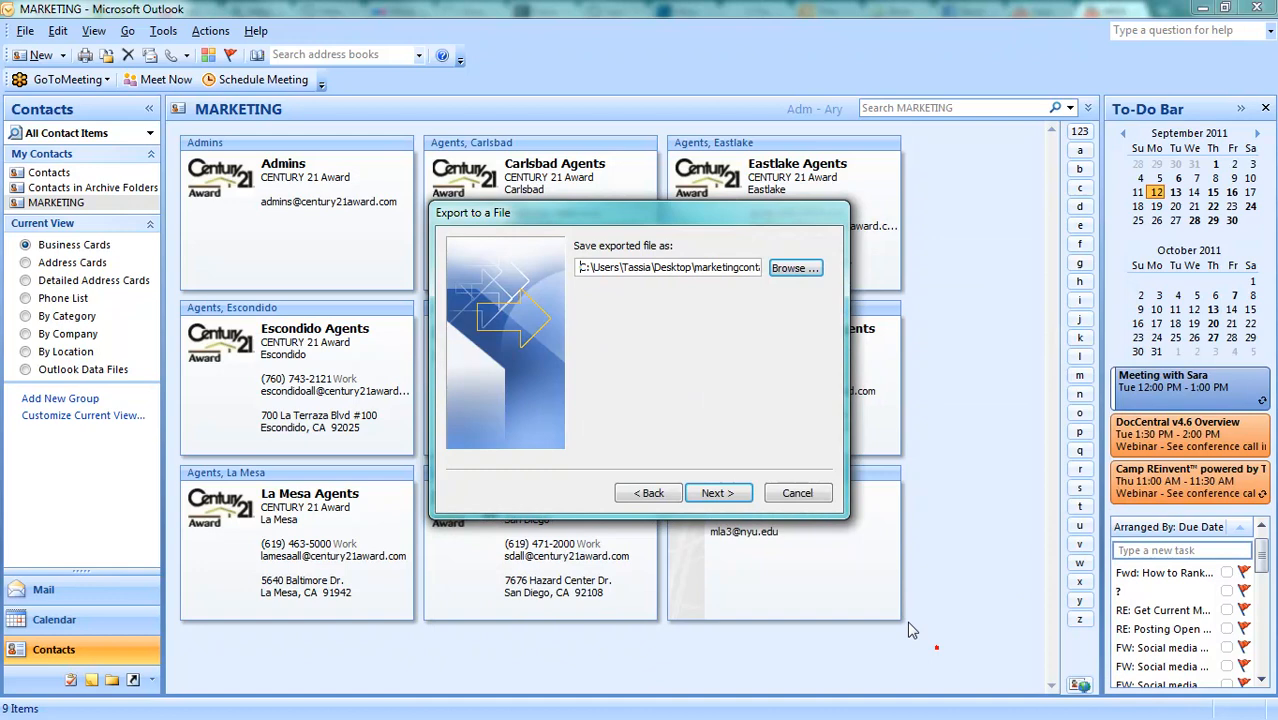
click(716, 492)
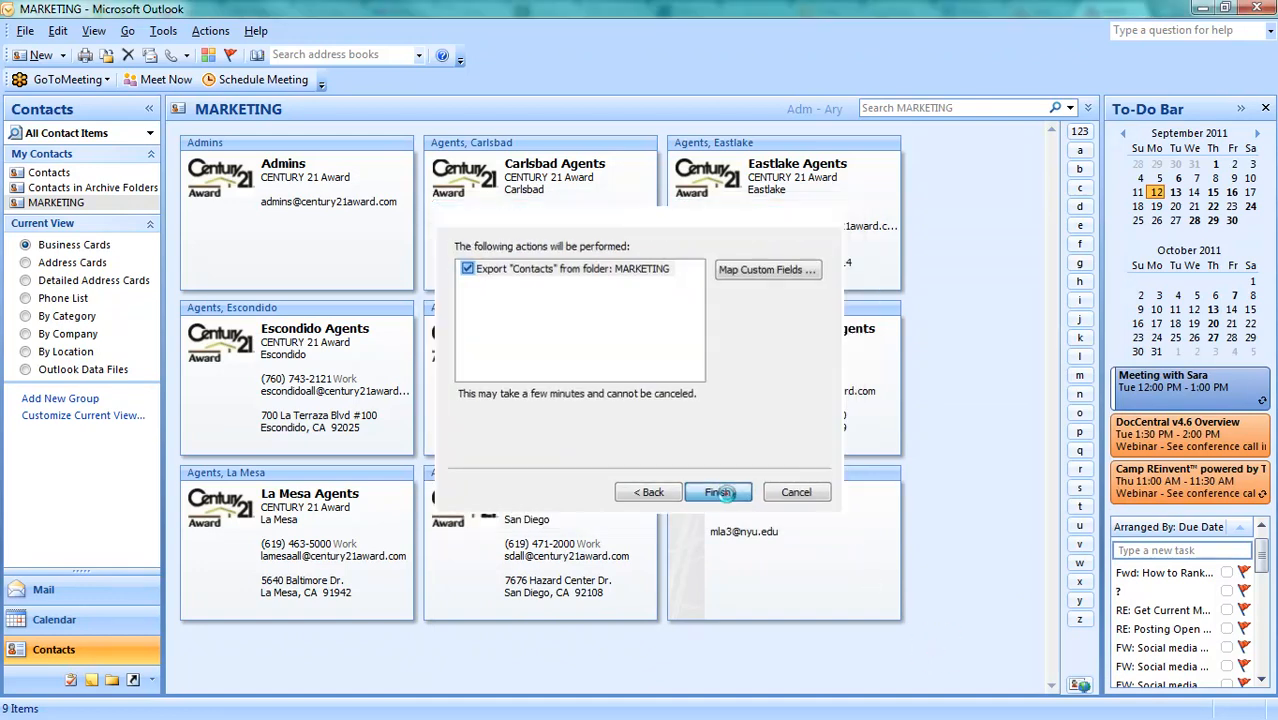
click(718, 491)
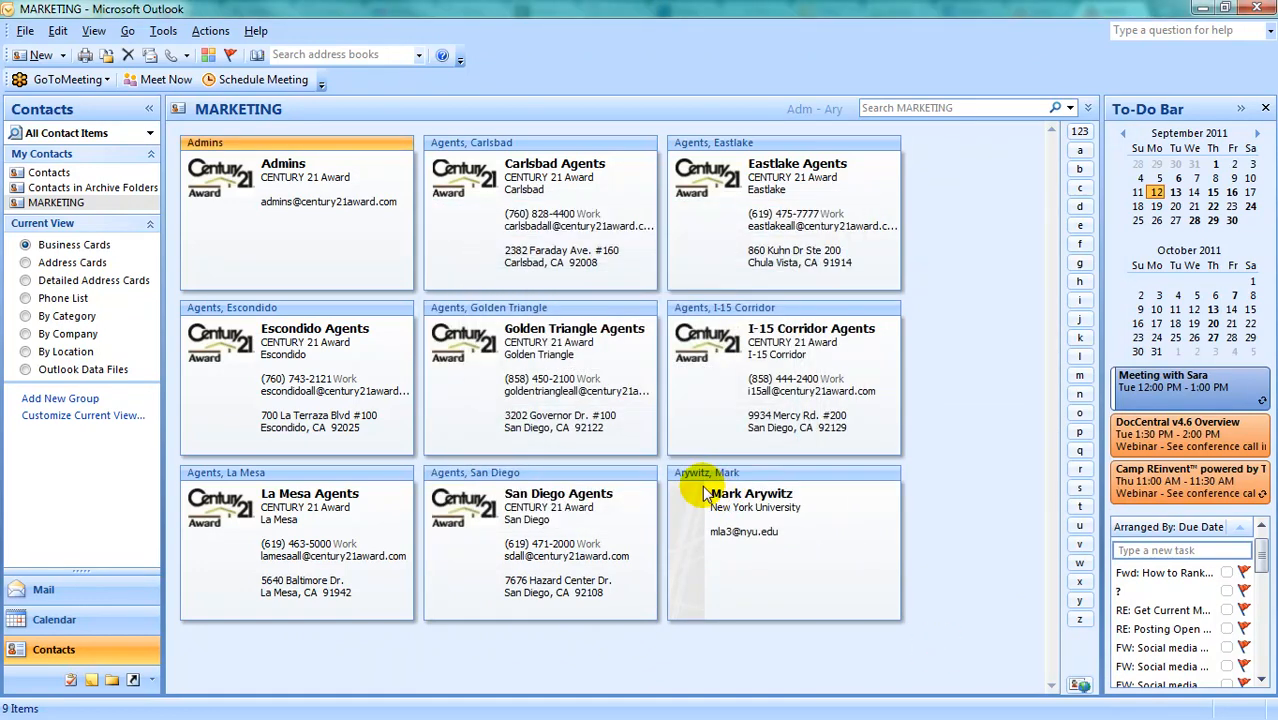